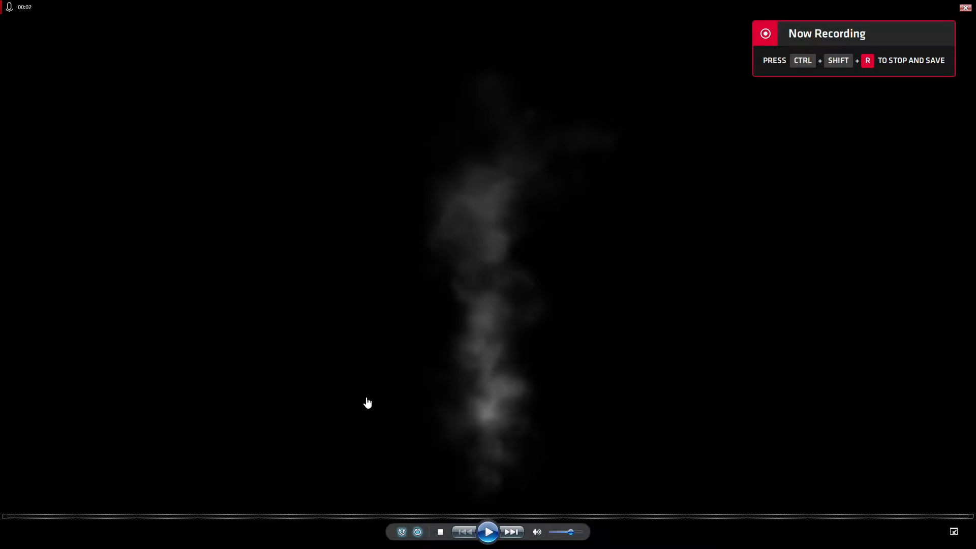
mouse_move(367, 406)
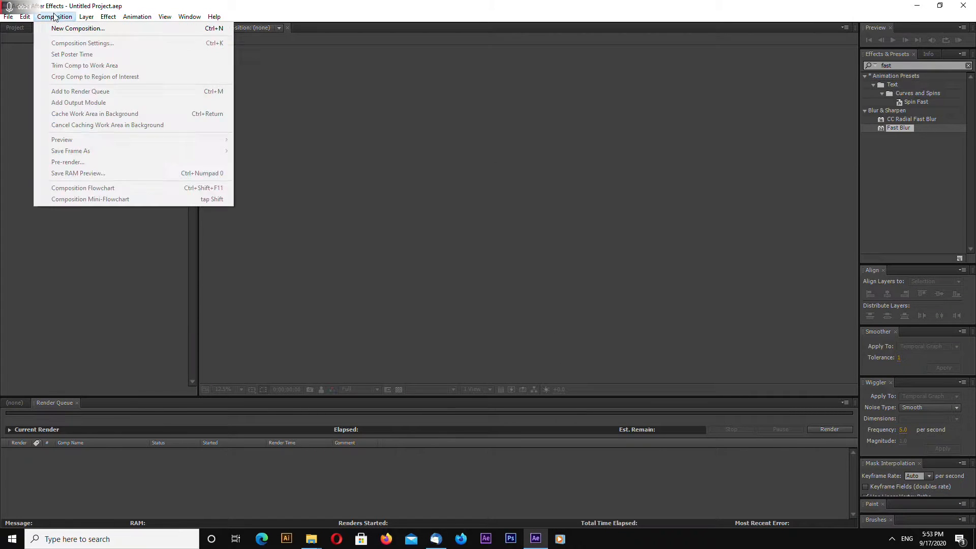
- Create composition 'smoke' at 3840×2160, 60 fps, 10 seconds
click(77, 28)
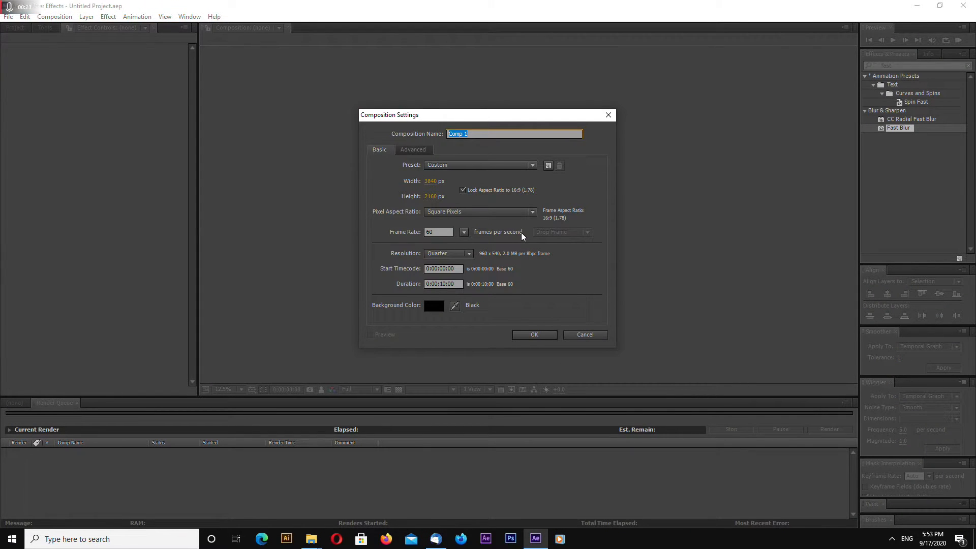
mouse_move(457, 257)
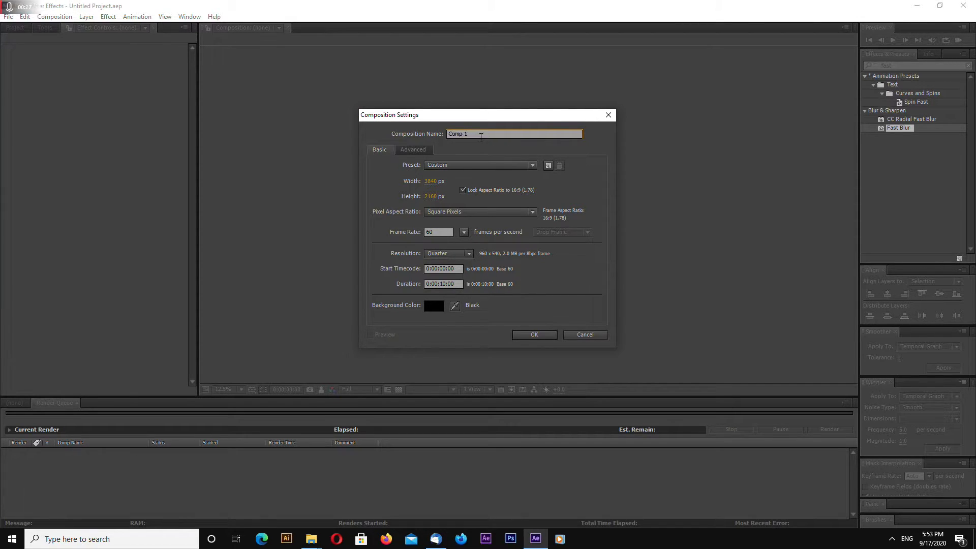
text(smoke)
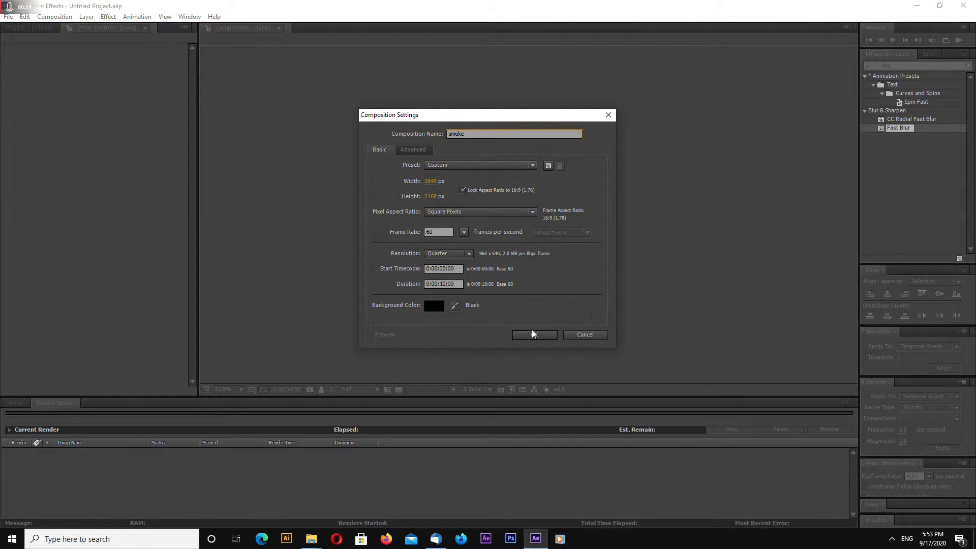
click(534, 334)
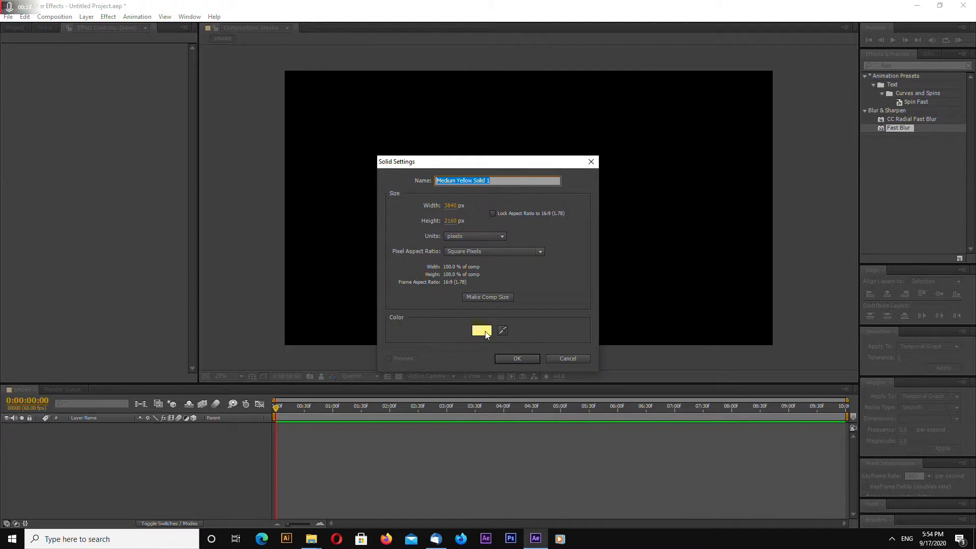
- Create a black full-frame solid named 'smoke'
click(481, 331)
text(smoke)
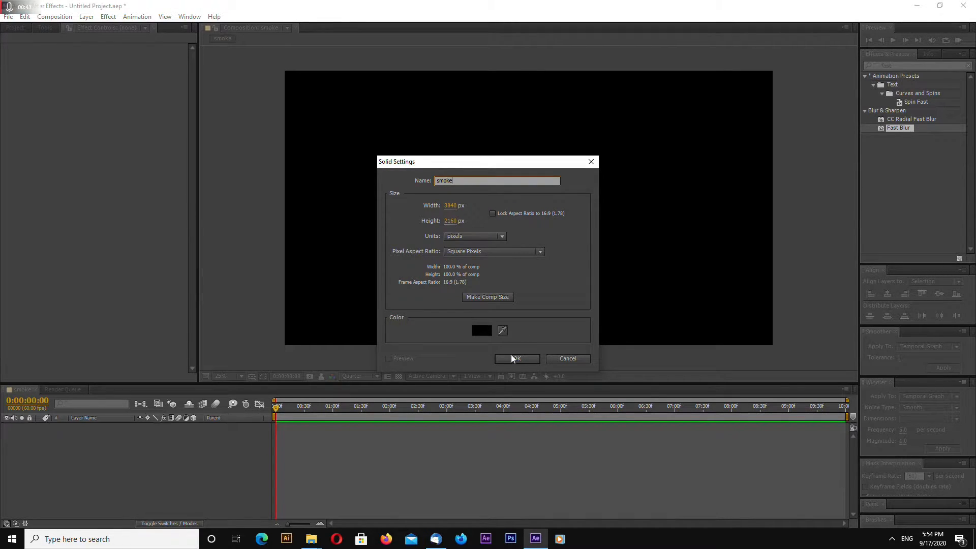
click(516, 358)
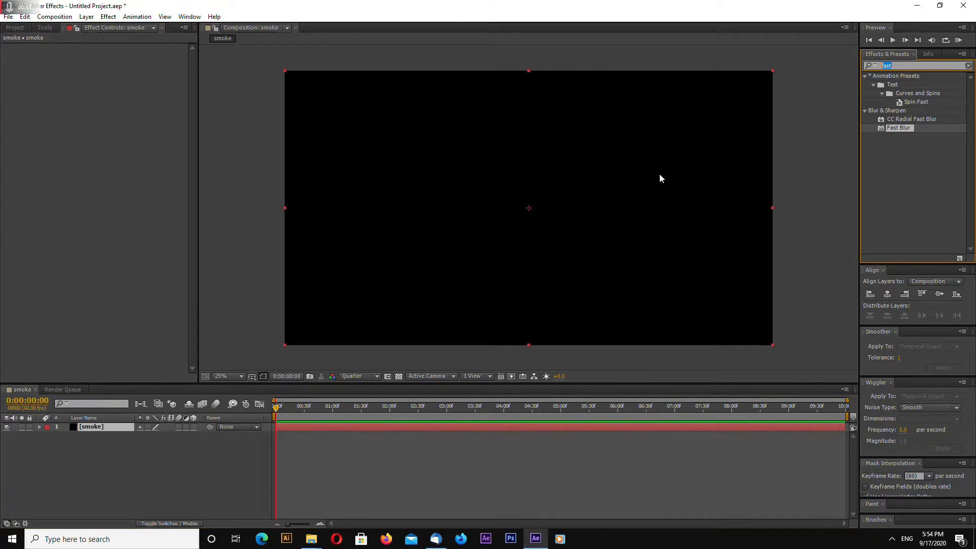
mouse_move(705, 203)
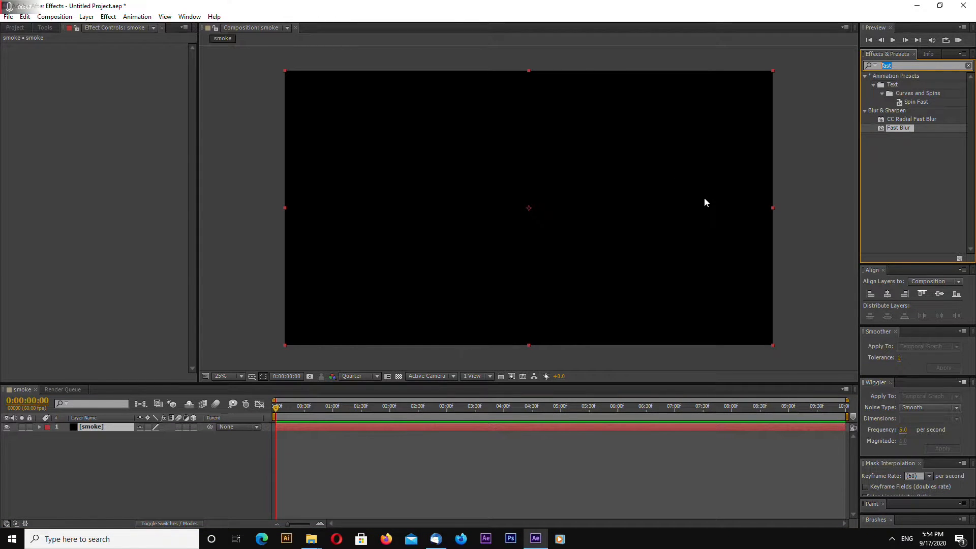
- Apply CC Particle Systems II (searched as 'part') to the smoke solid and preview the burst
text(part)
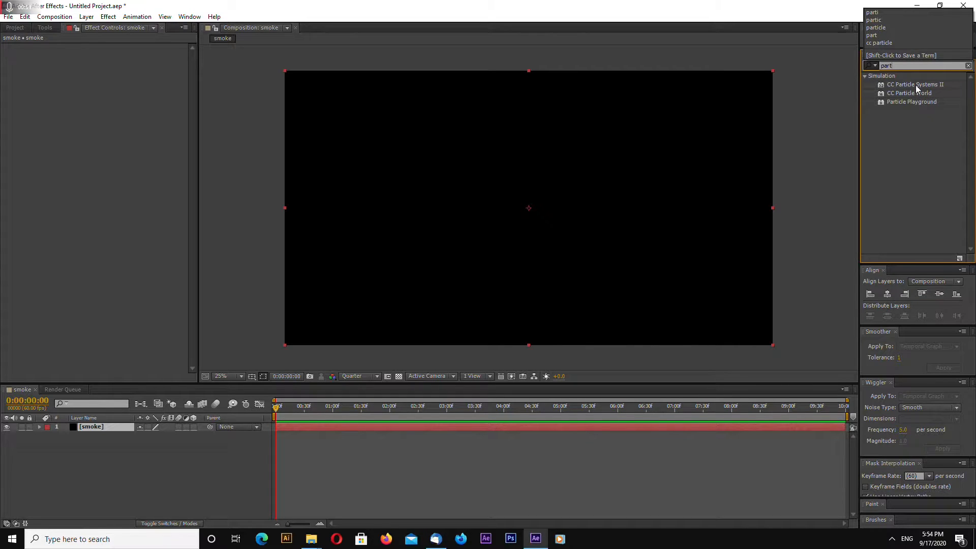
double_click(91, 427)
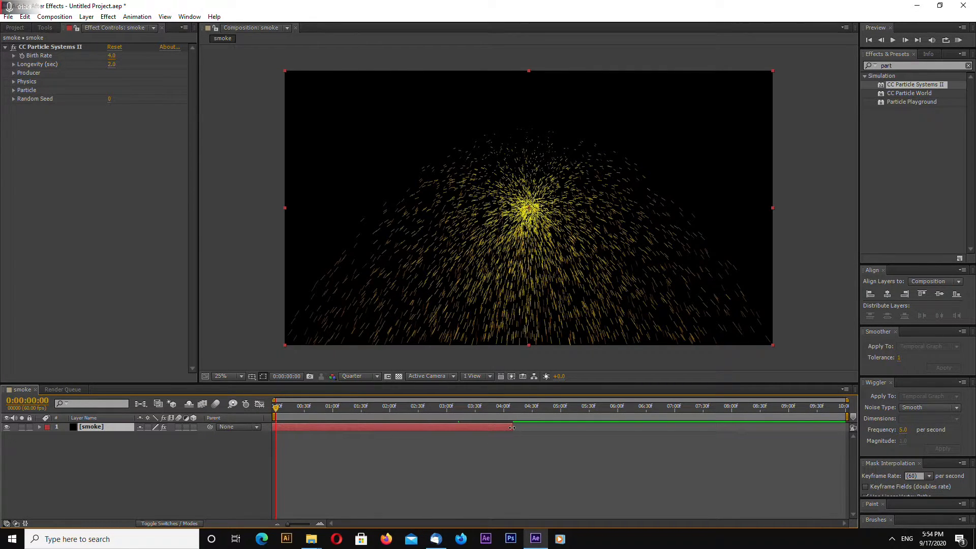
drag(511, 427, 847, 429)
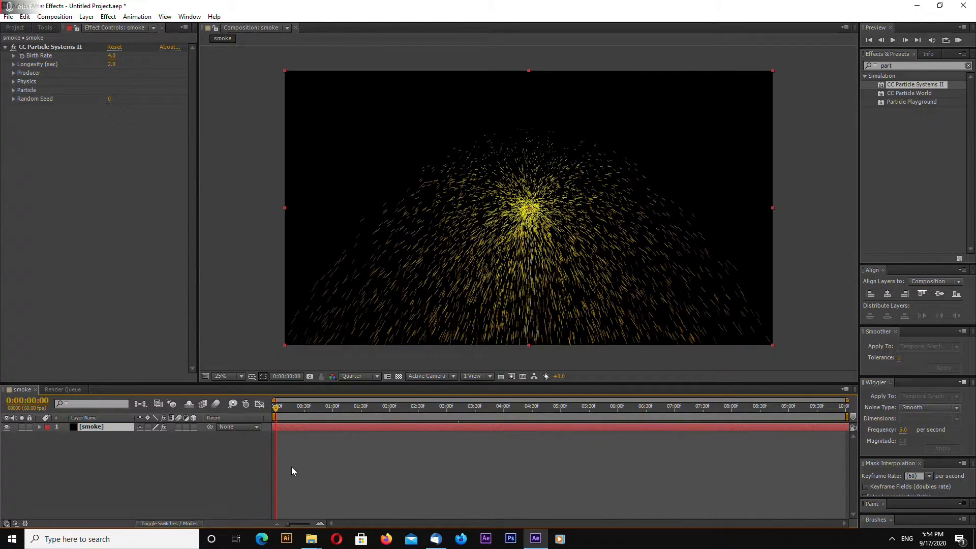
click(299, 406)
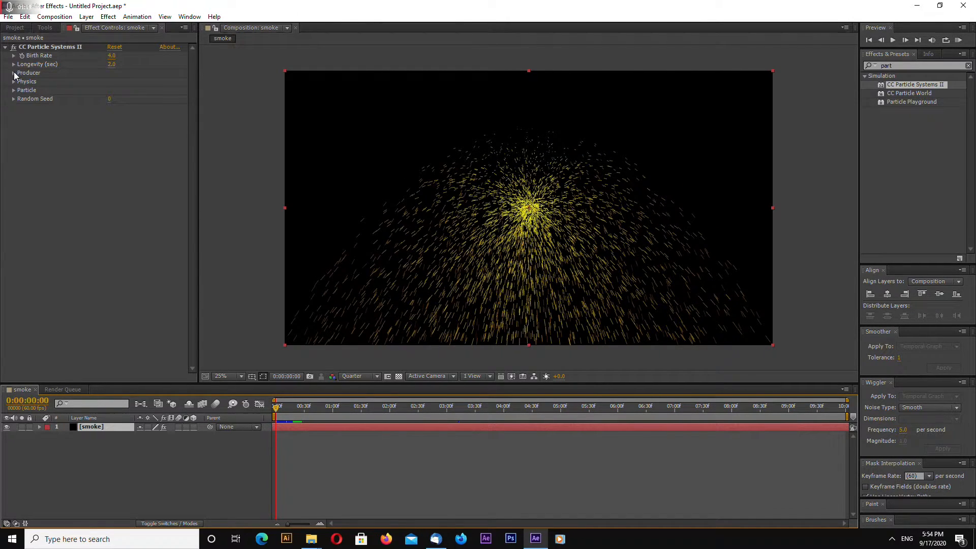
- Set the Producer Radius X and Radius Y both to 0.1
click(13, 72)
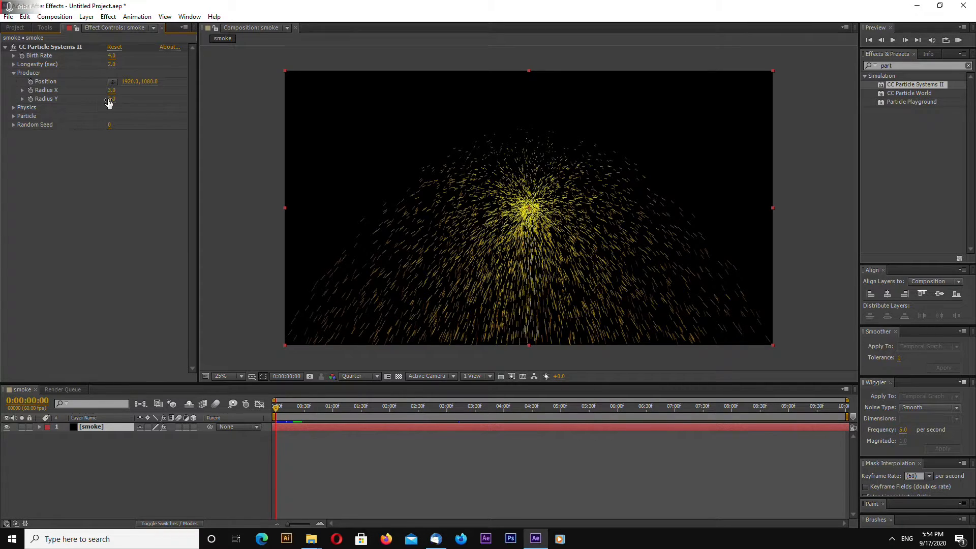
click(116, 99)
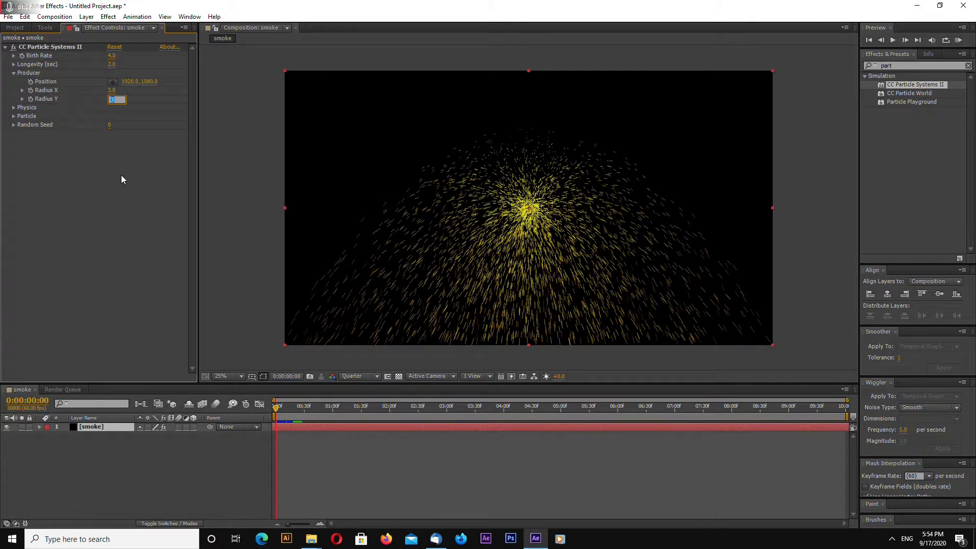
text(0.1)
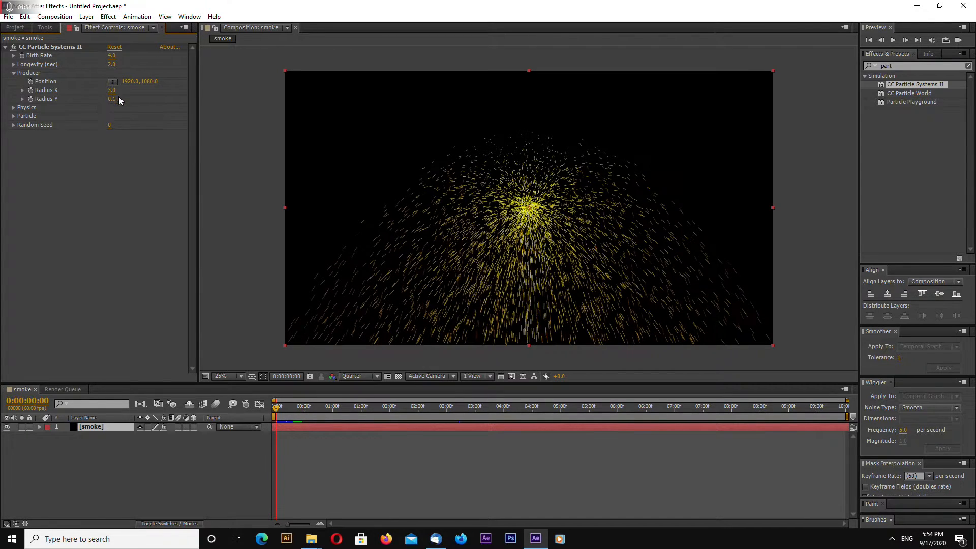
text(0.1)
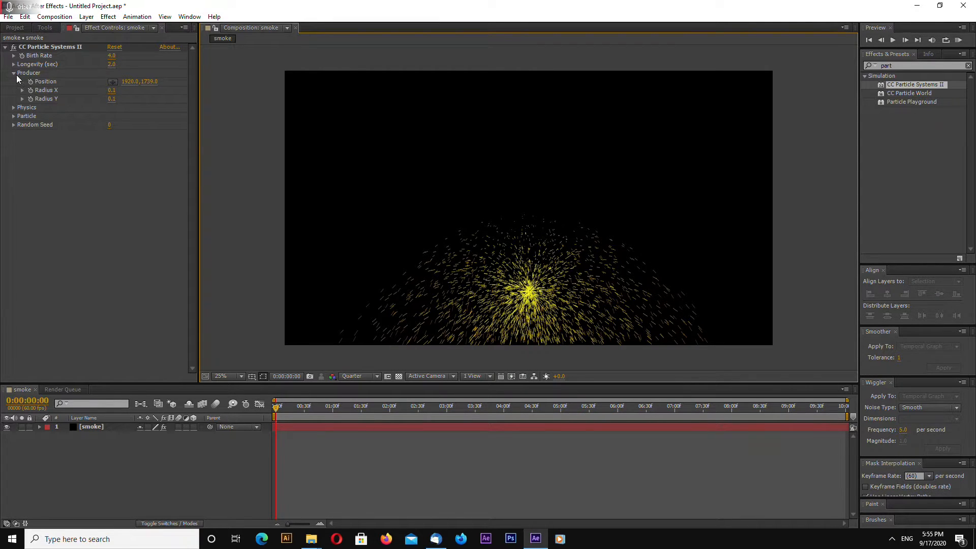
- In Physics, switch animation to Fire, set Velocity 0.1 and Inherit Velocity 10.0
click(13, 81)
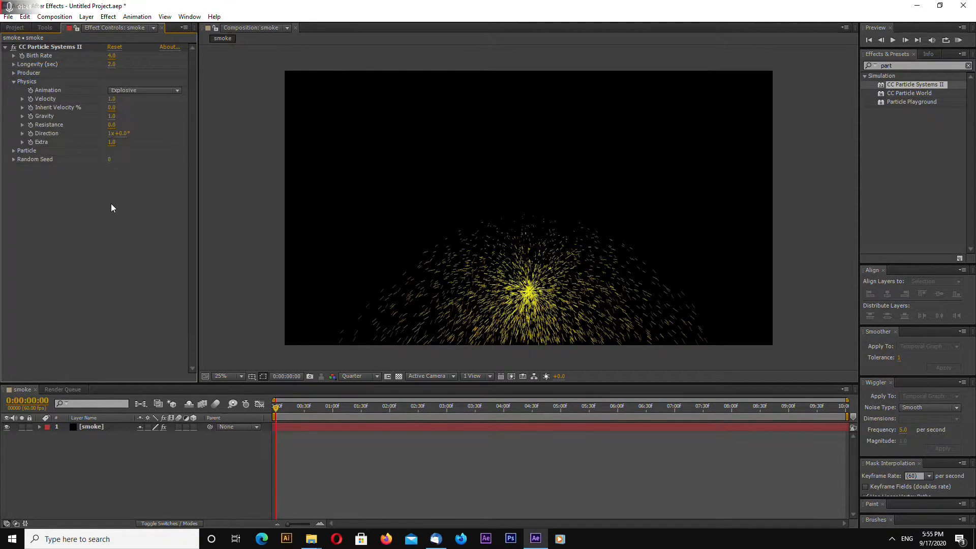
click(143, 90)
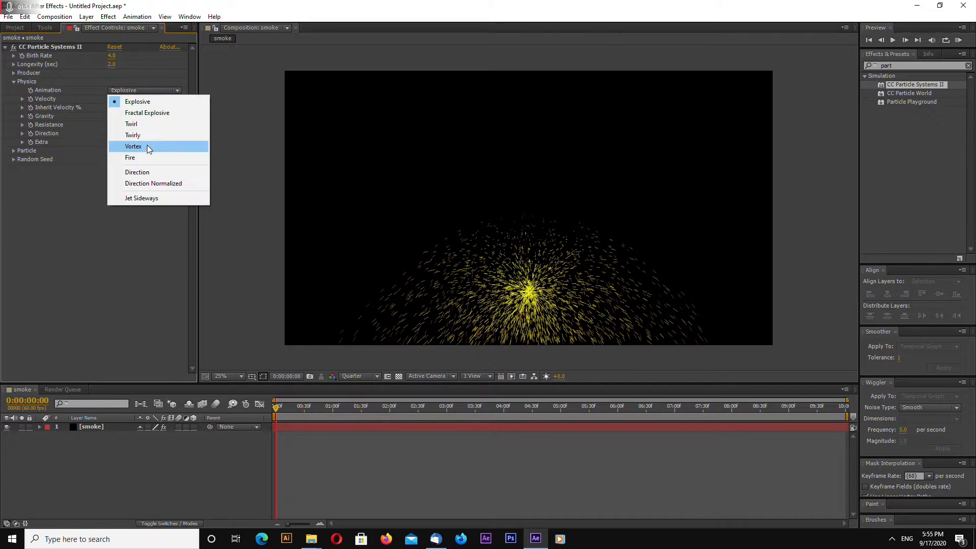
click(130, 157)
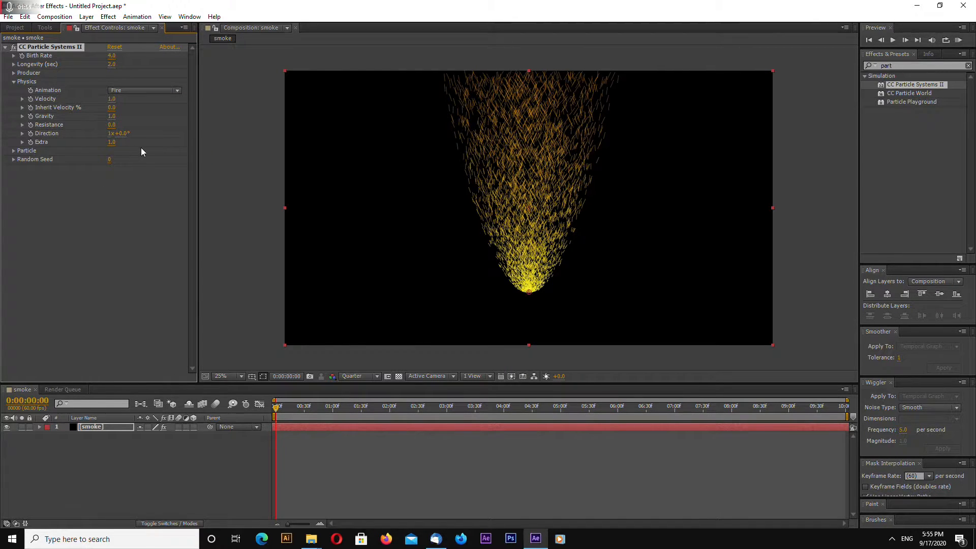
double_click(112, 98)
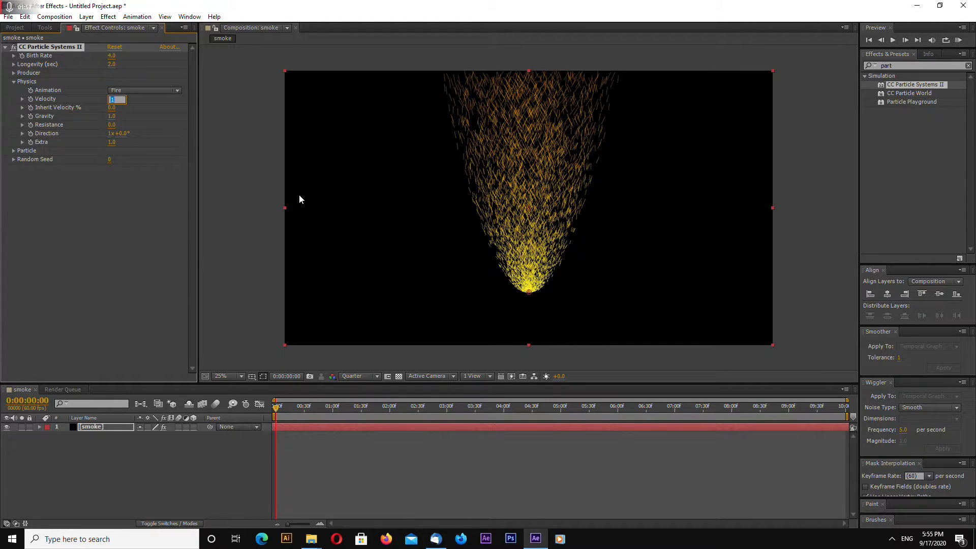
text(0.1)
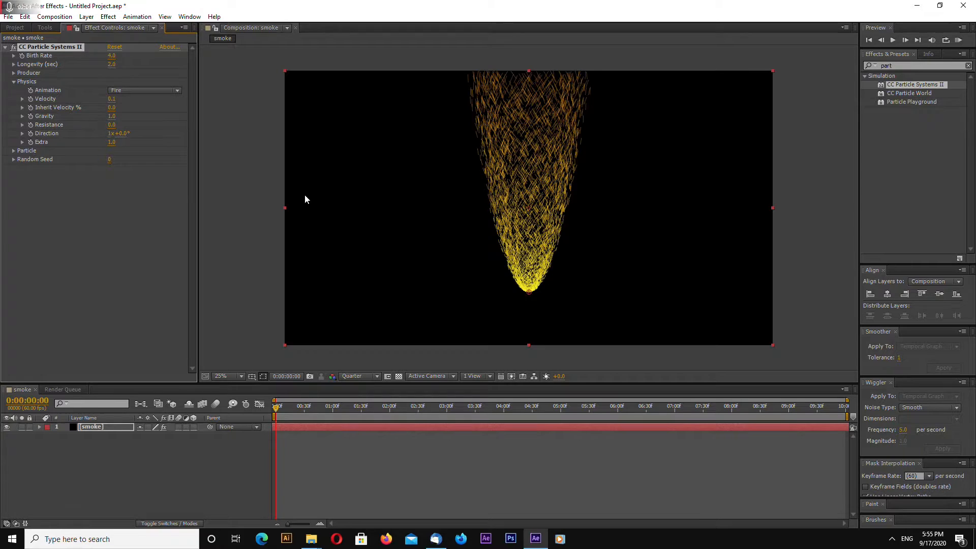
click(112, 107)
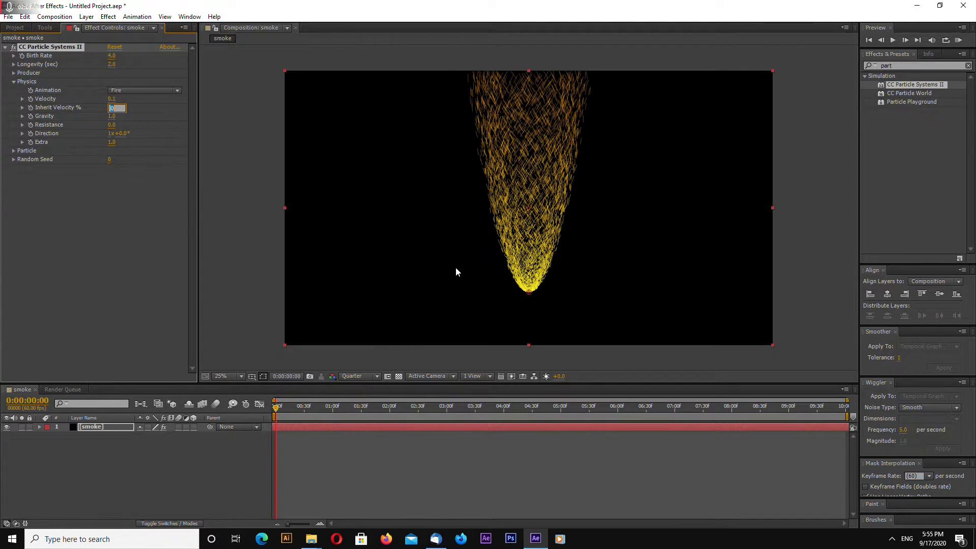
text(10.0)
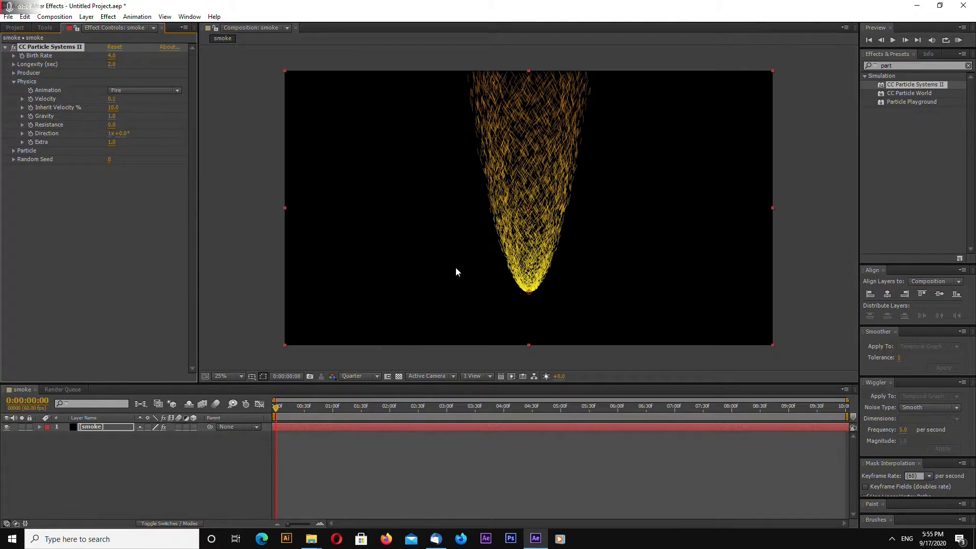
mouse_move(436, 258)
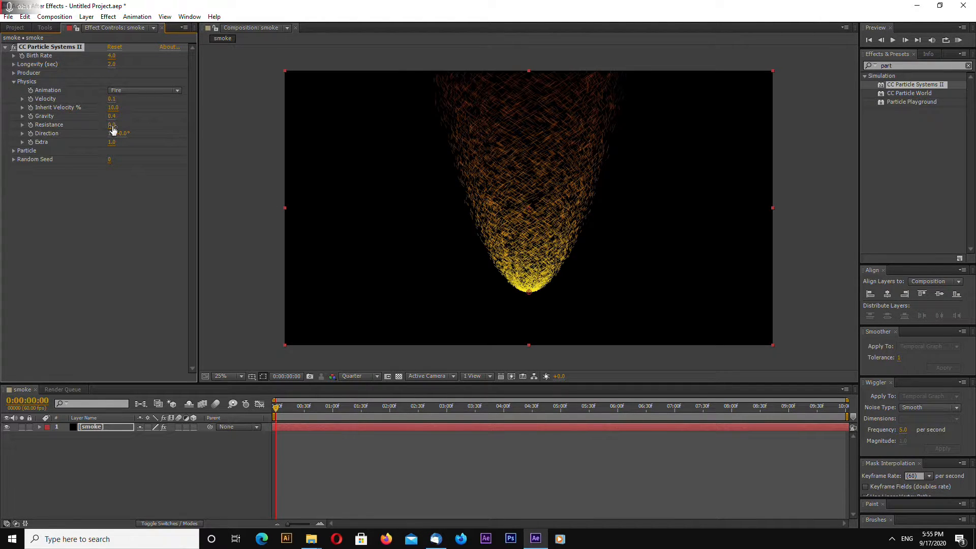
- Set Resistance 20.0, Direction to 180° and lower Extra for a thin rising stream
double_click(112, 124)
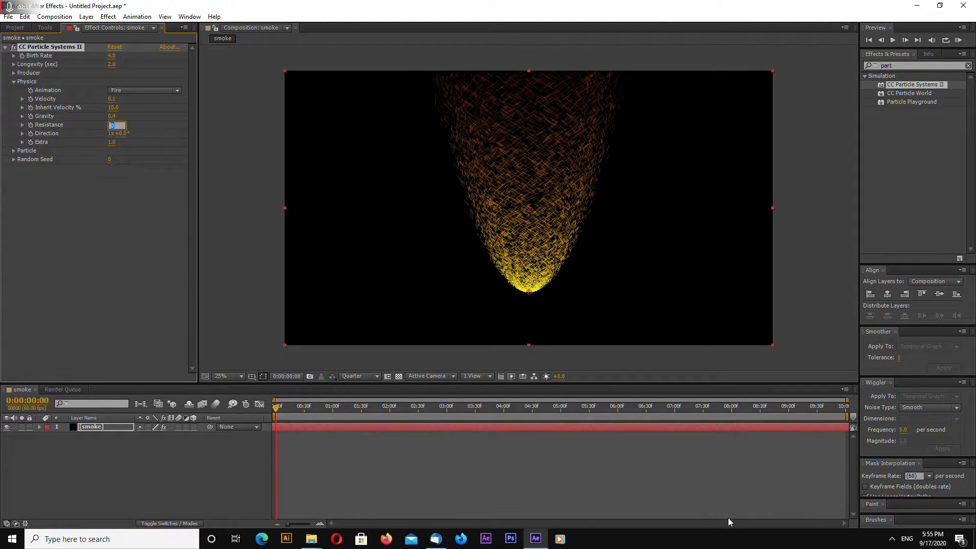
text(20.0)
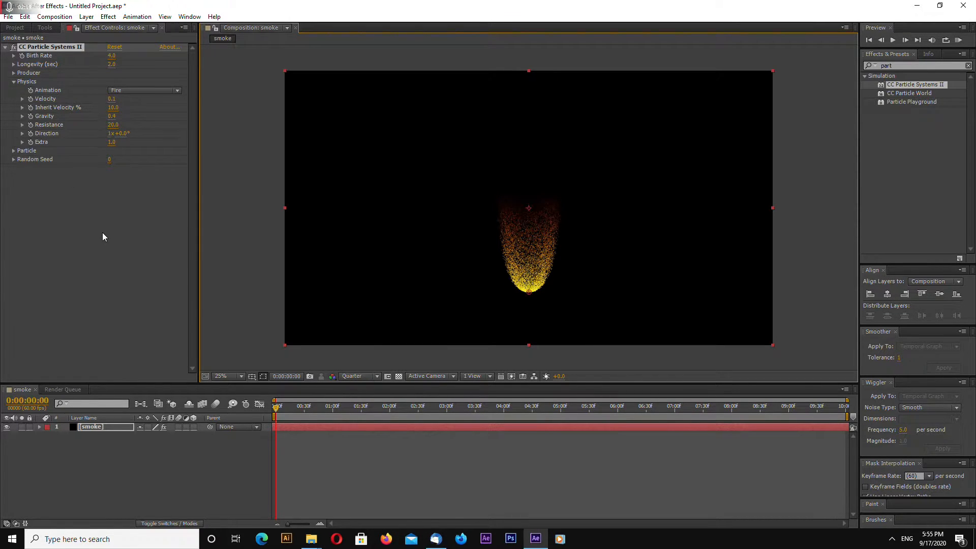
mouse_move(128, 199)
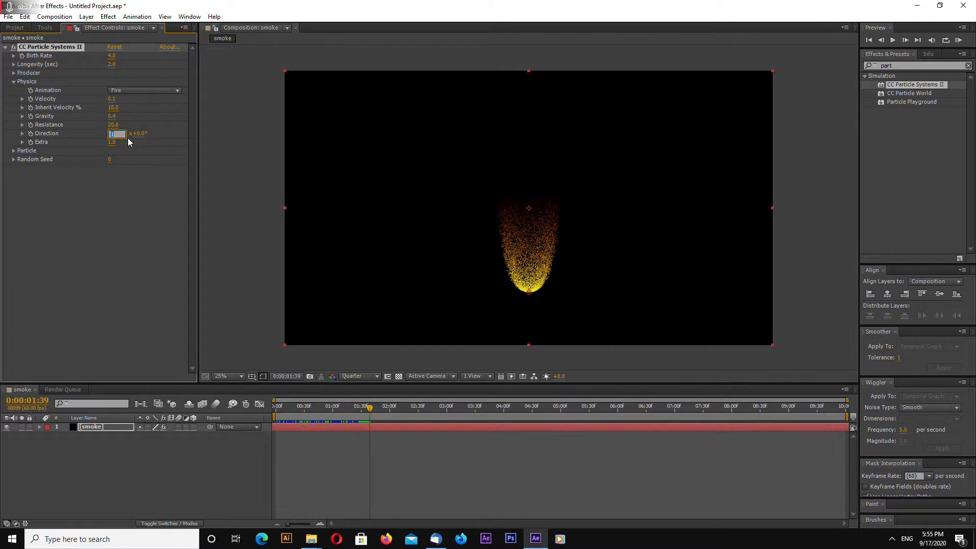
text(18)
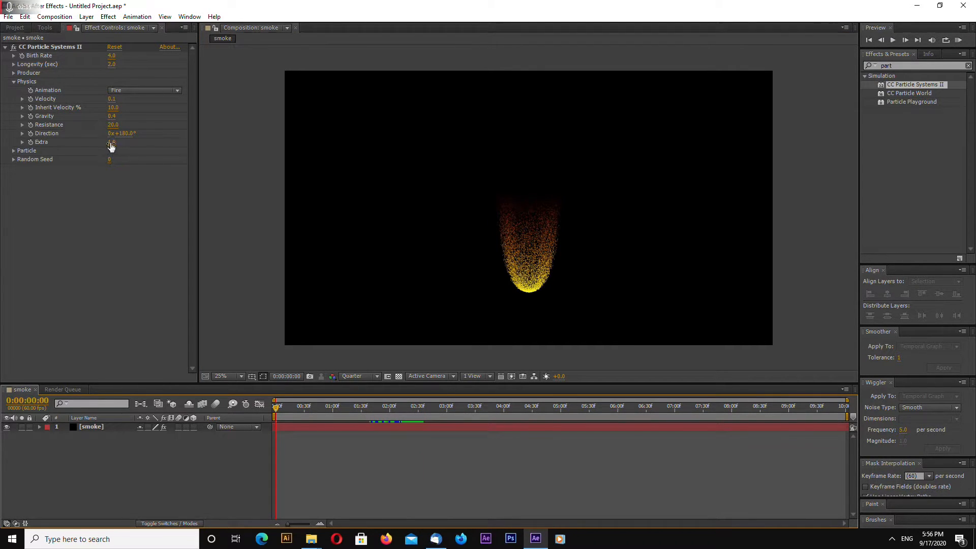
click(112, 142)
text(0.1)
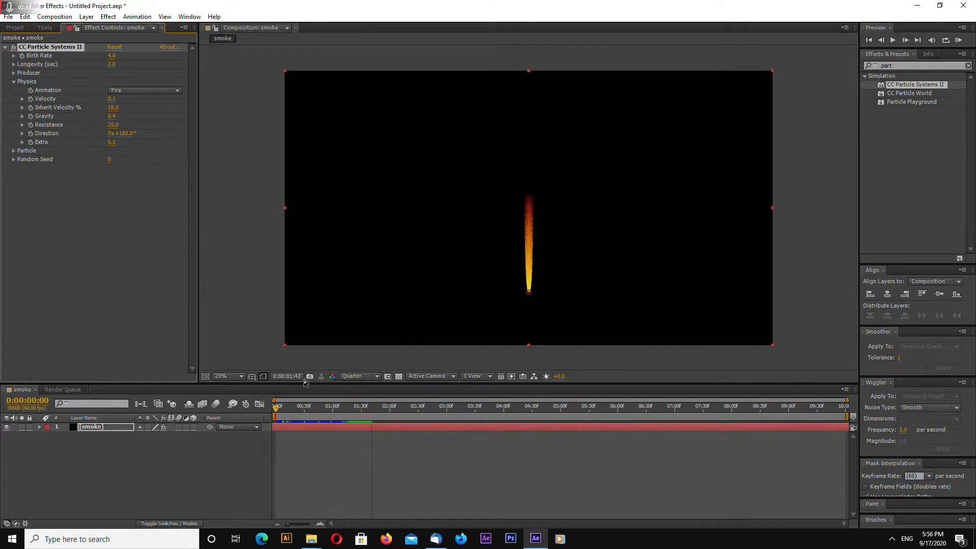
click(360, 406)
text(2)
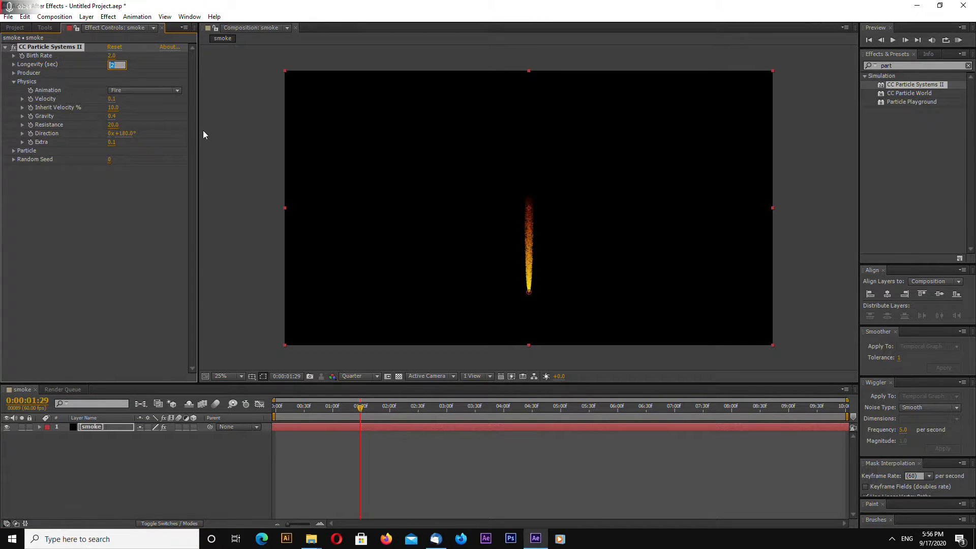
- Set Birth Rate 2.0 and Longevity 3.0 seconds, previewing the taller stream
text(3.0)
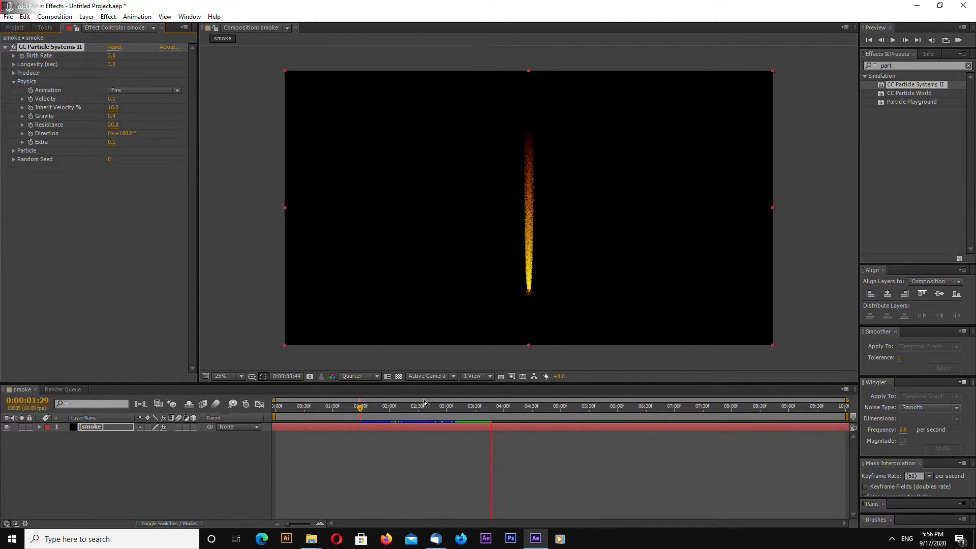
drag(360, 410, 350, 410)
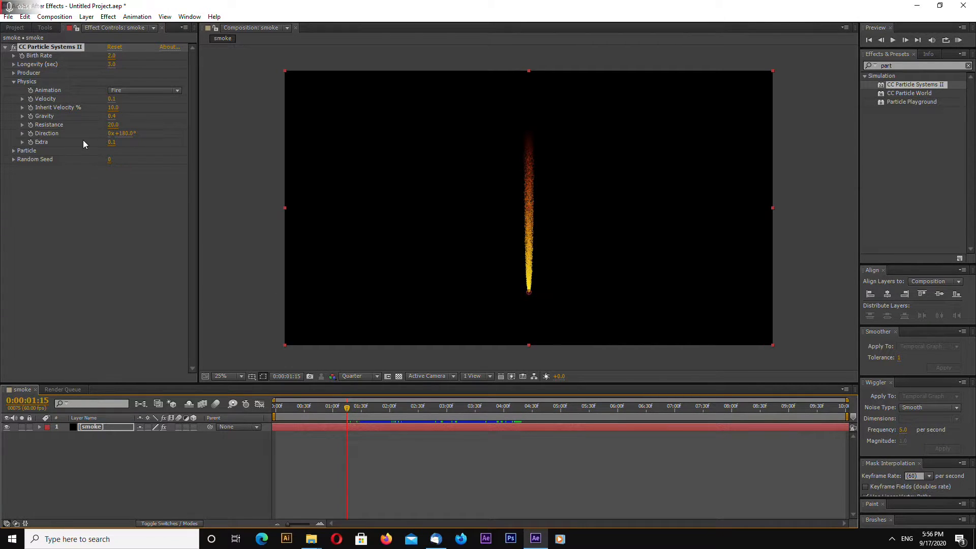
click(13, 73)
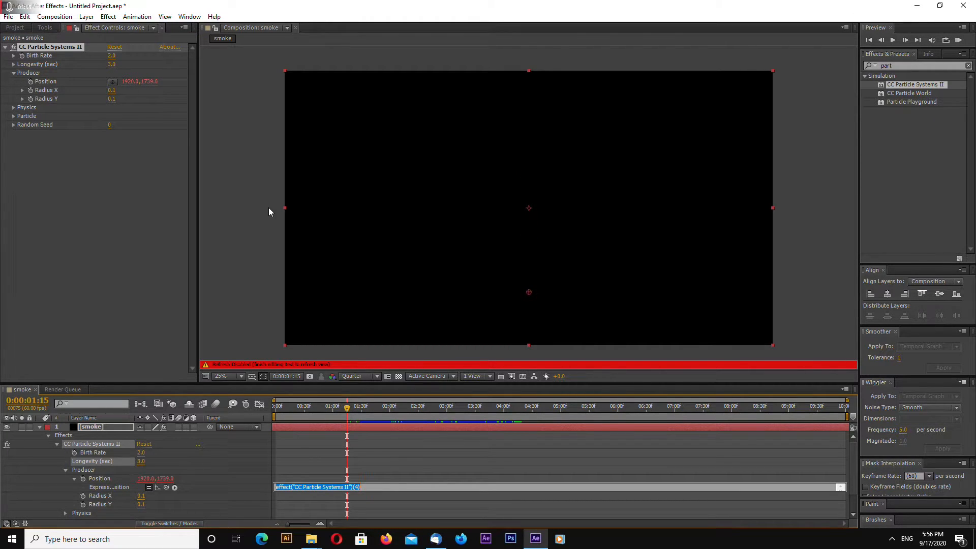
- Add a wiggle(50,50) expression on the Producer Position and check the wobbling plume
text(wiggle)
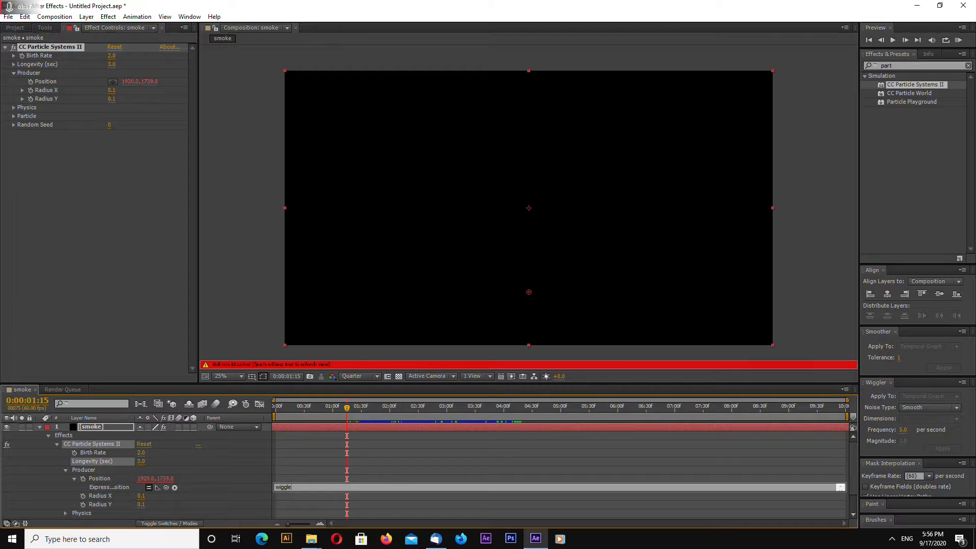
text(();)
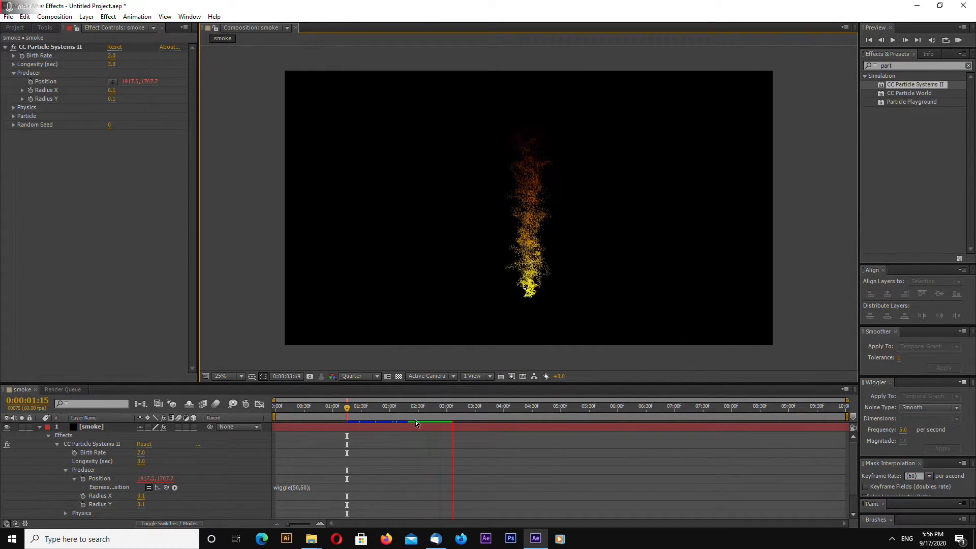
click(308, 407)
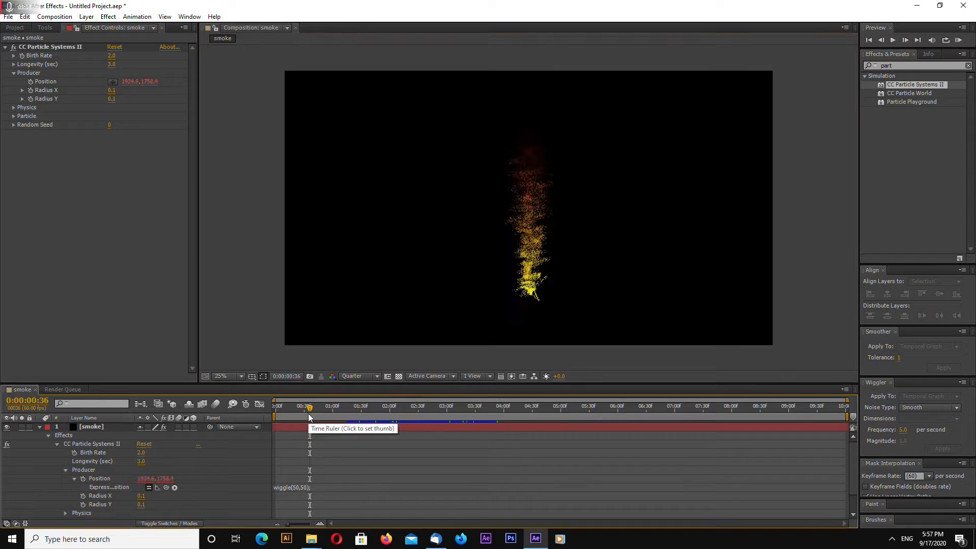
click(320, 407)
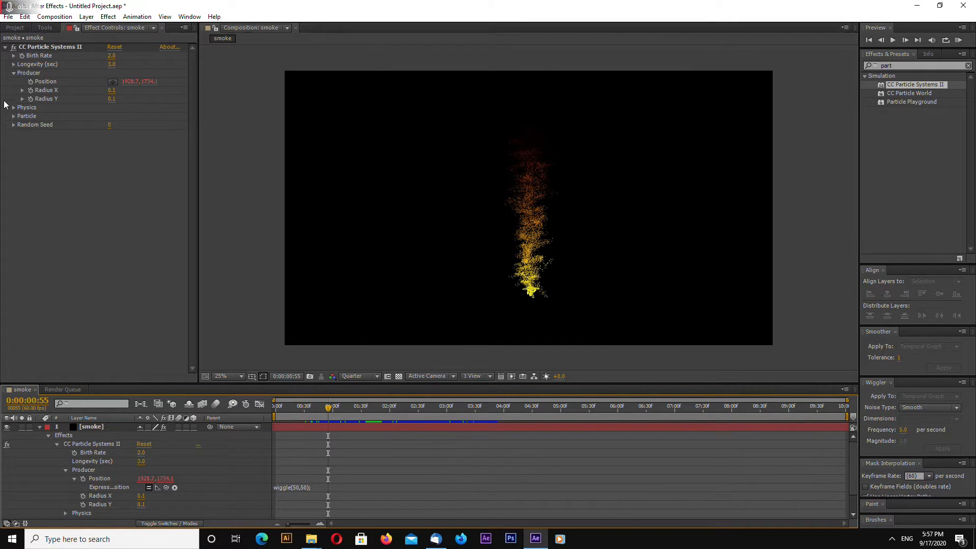
- Make the particles Faded Spheres with Death Size 0.15
click(13, 72)
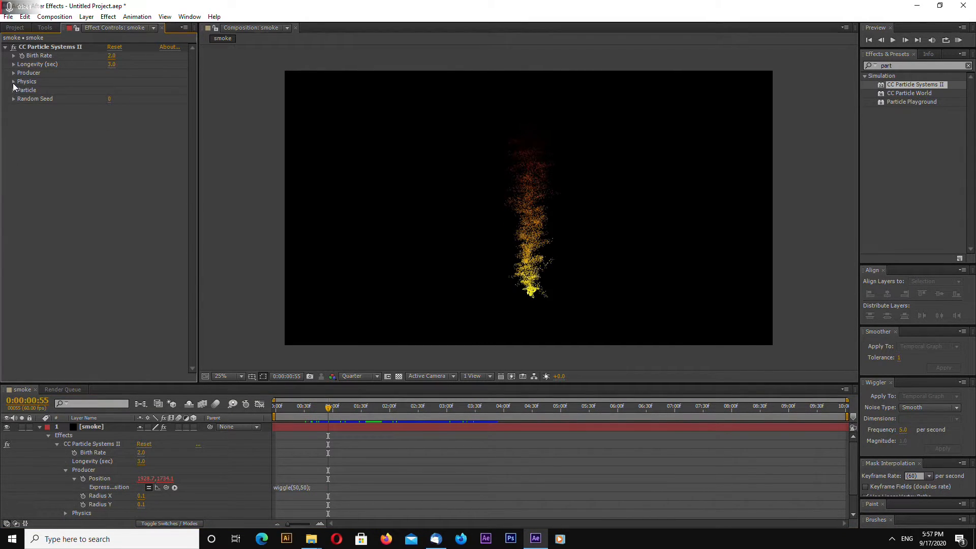
click(13, 81)
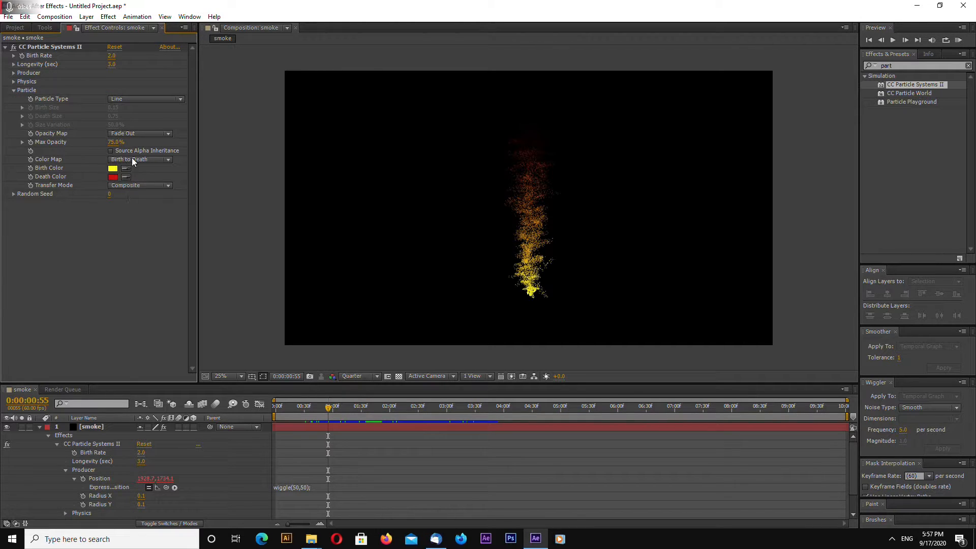
click(146, 99)
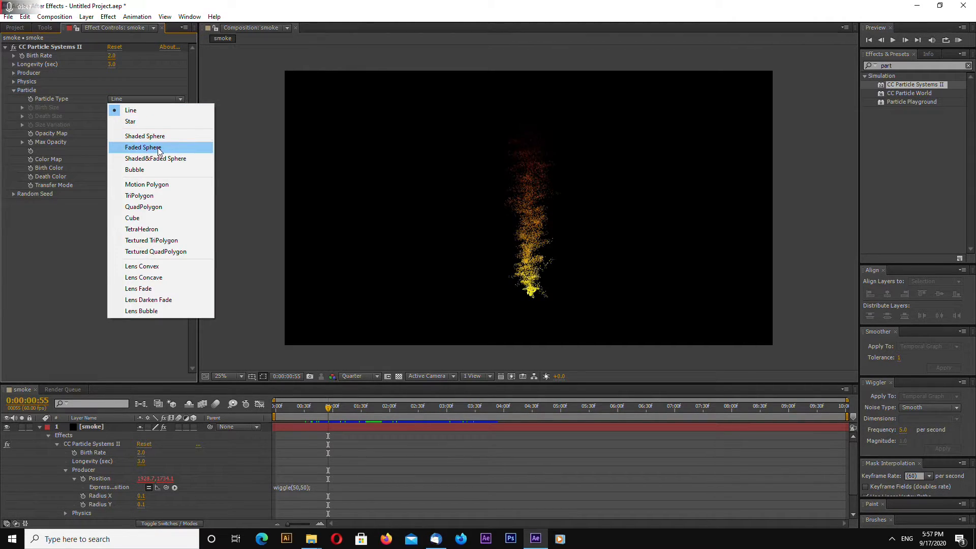
click(144, 147)
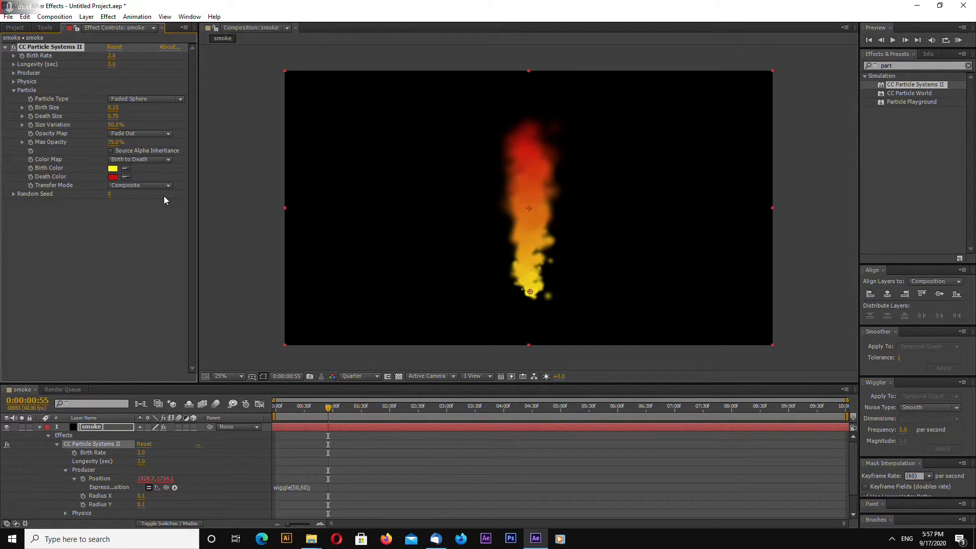
mouse_move(142, 119)
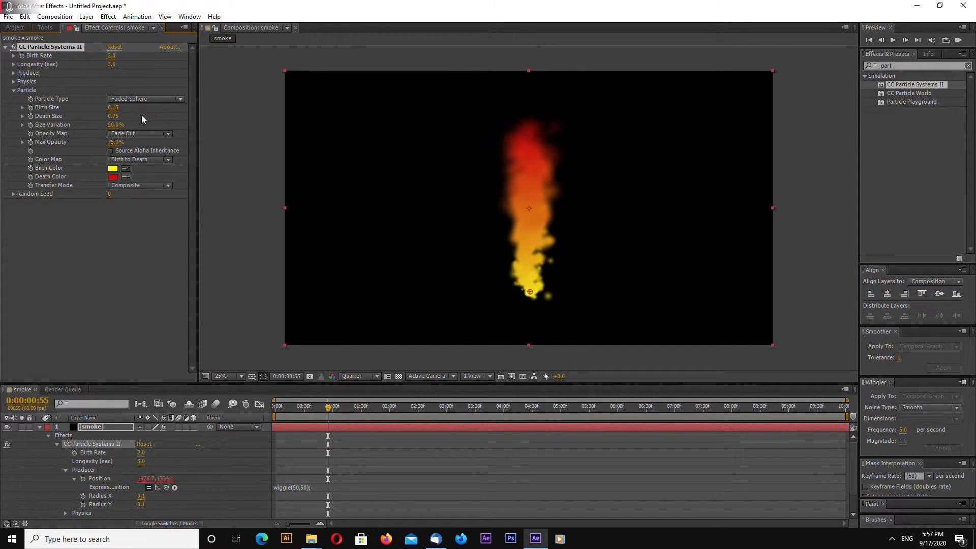
click(113, 116)
text(0.15)
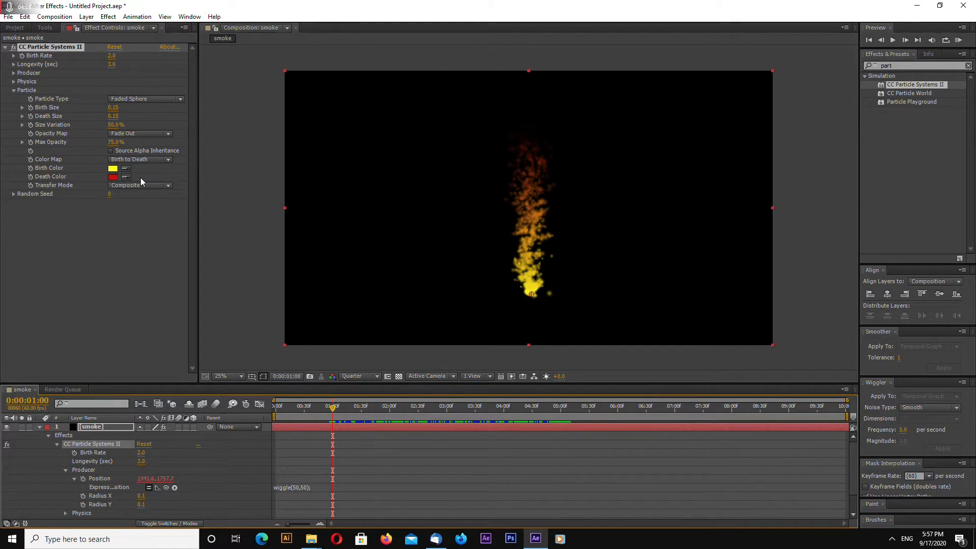
- Set Birth Color to white and Death Color to black
click(113, 168)
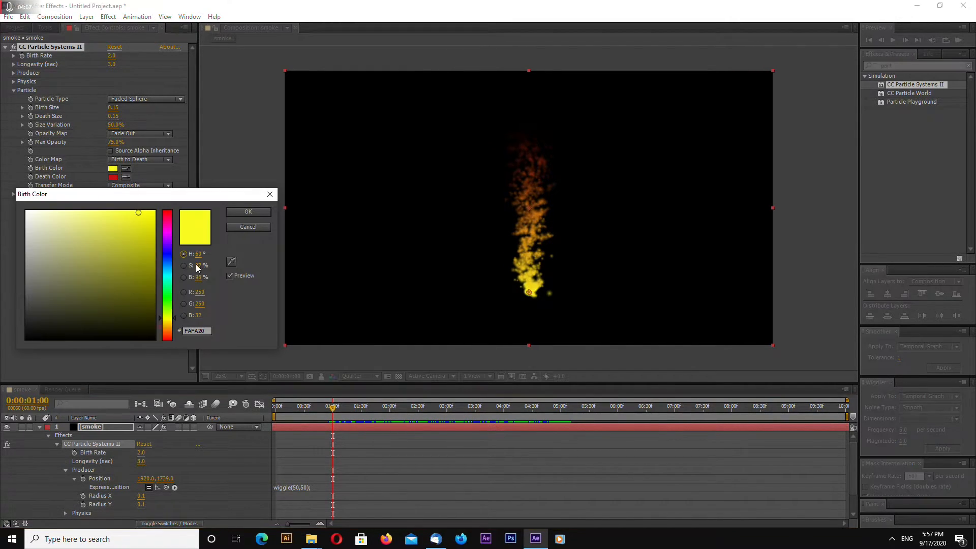
click(247, 212)
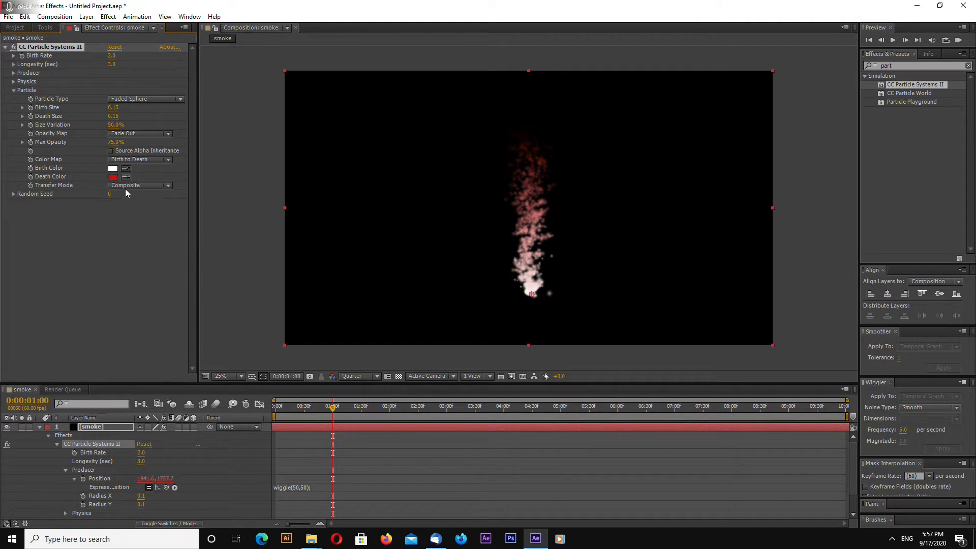
click(113, 176)
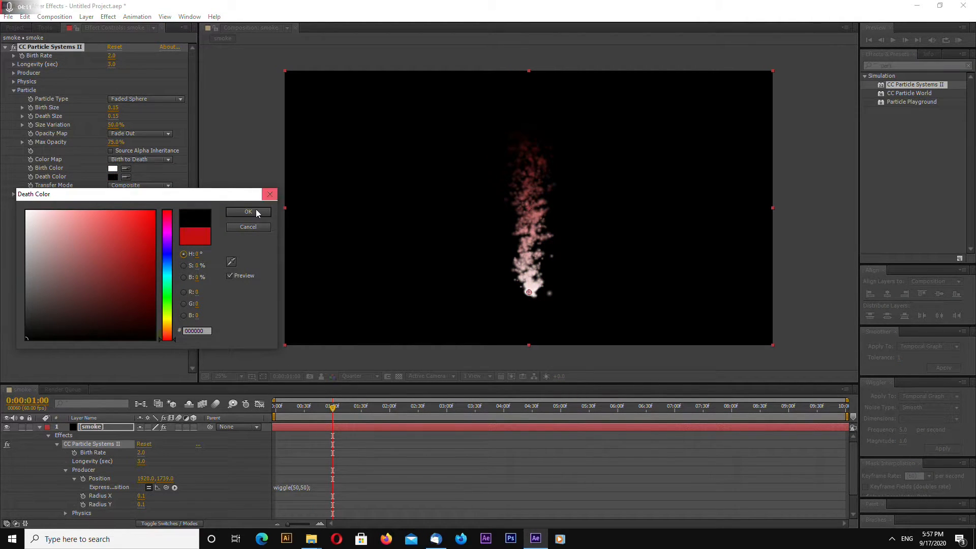
click(248, 212)
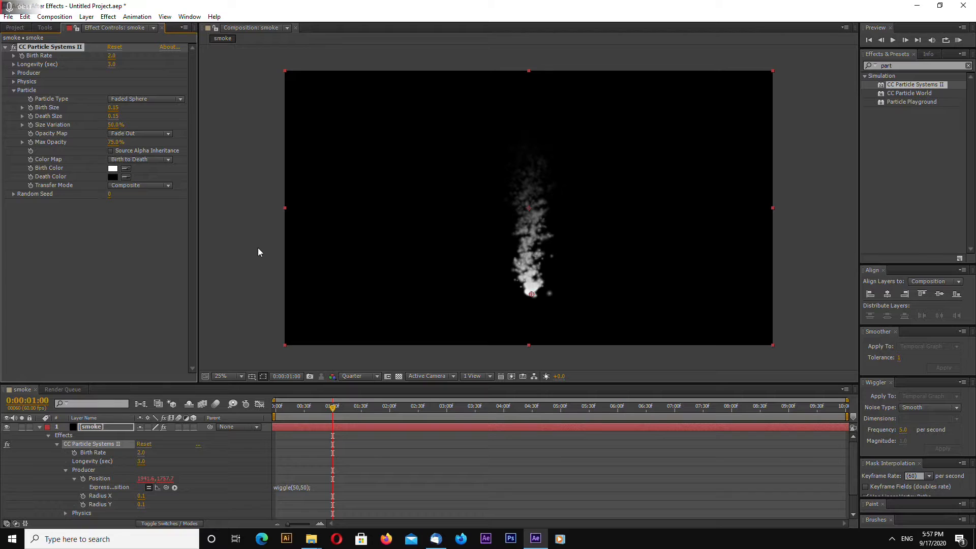
click(140, 185)
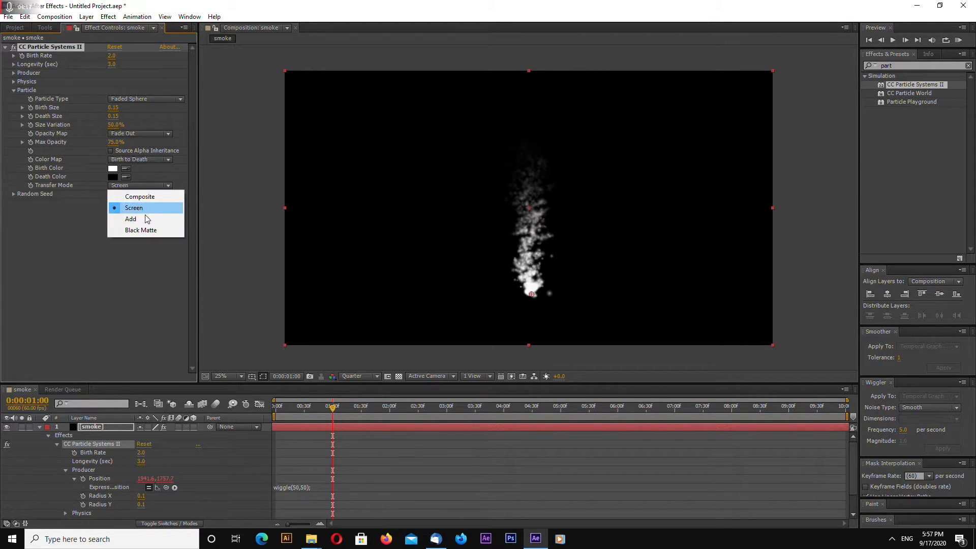
- Choose additive particle blending and set Random Seed to 10
click(131, 219)
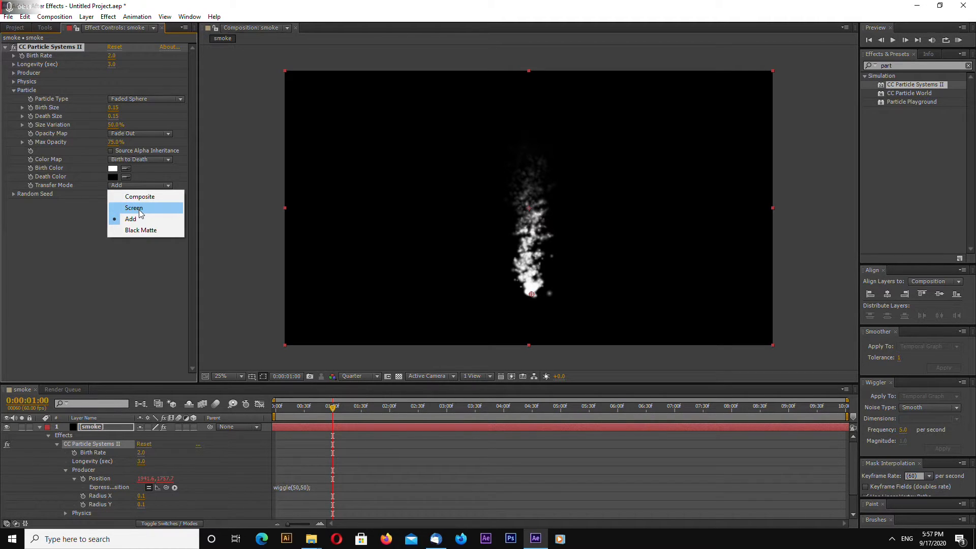
click(134, 208)
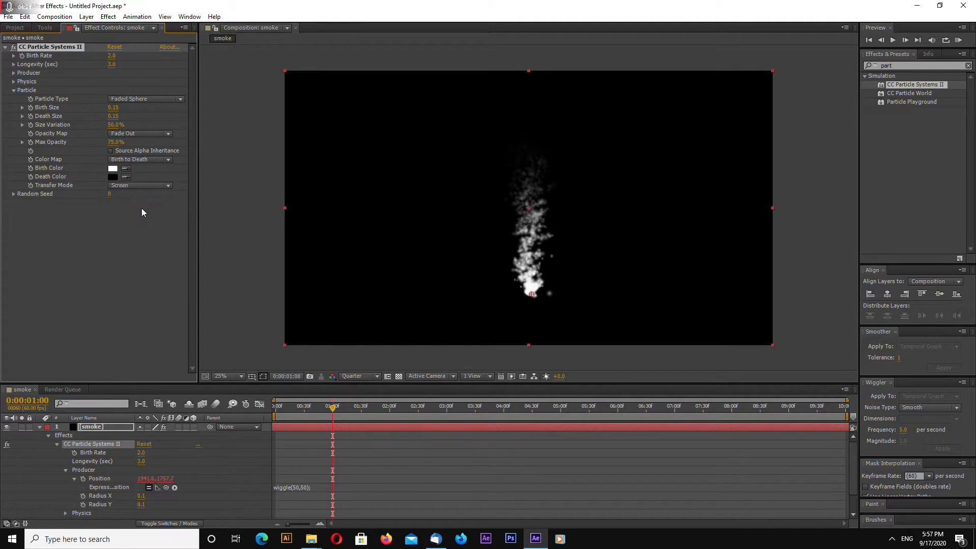
click(140, 185)
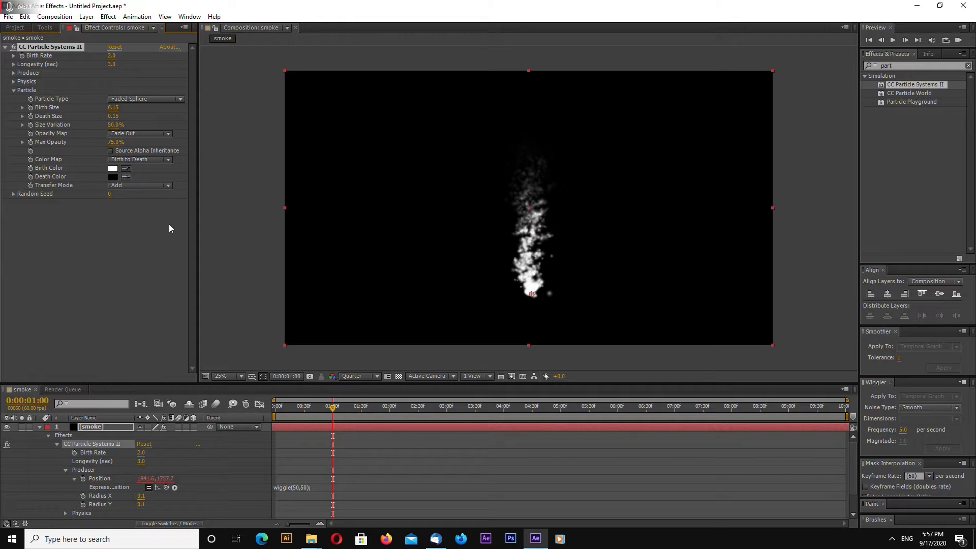
mouse_move(68, 187)
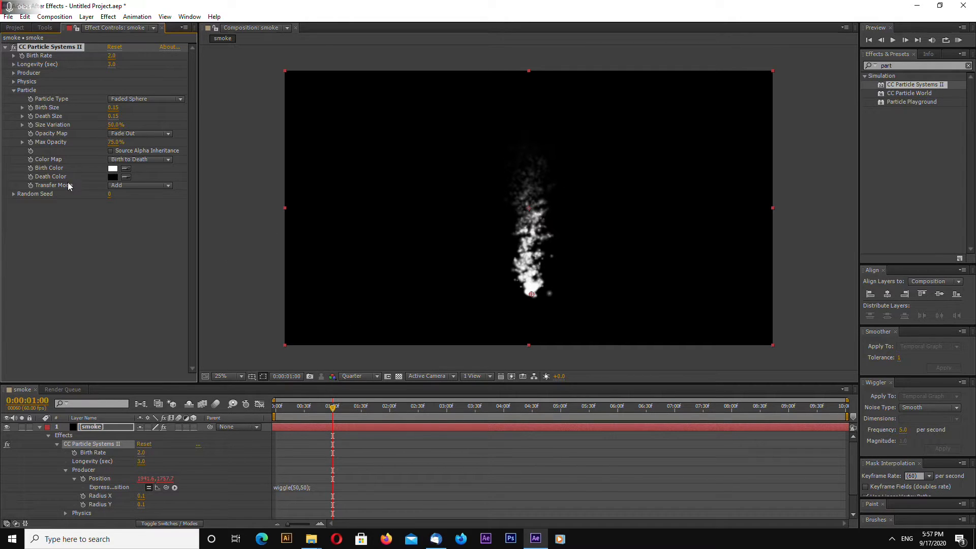
click(14, 90)
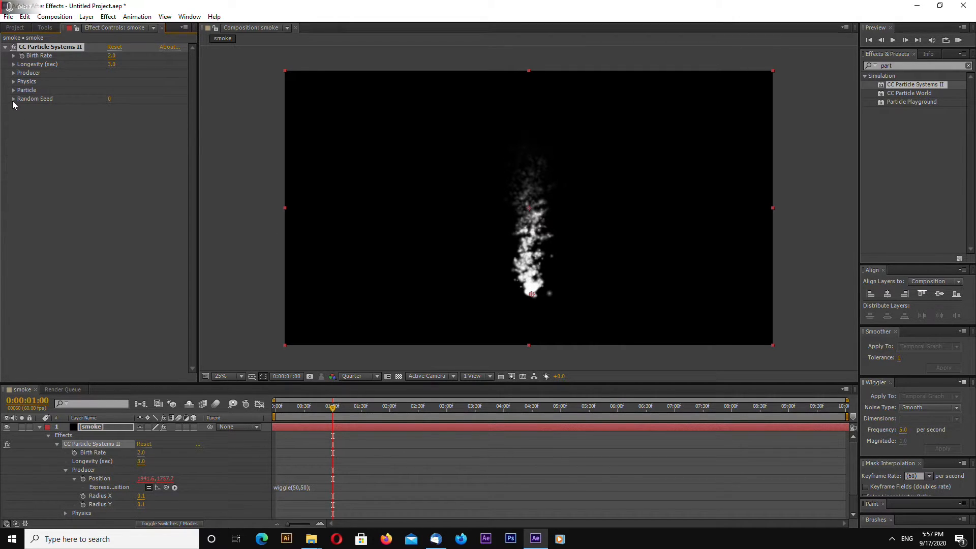
click(109, 98)
text(10)
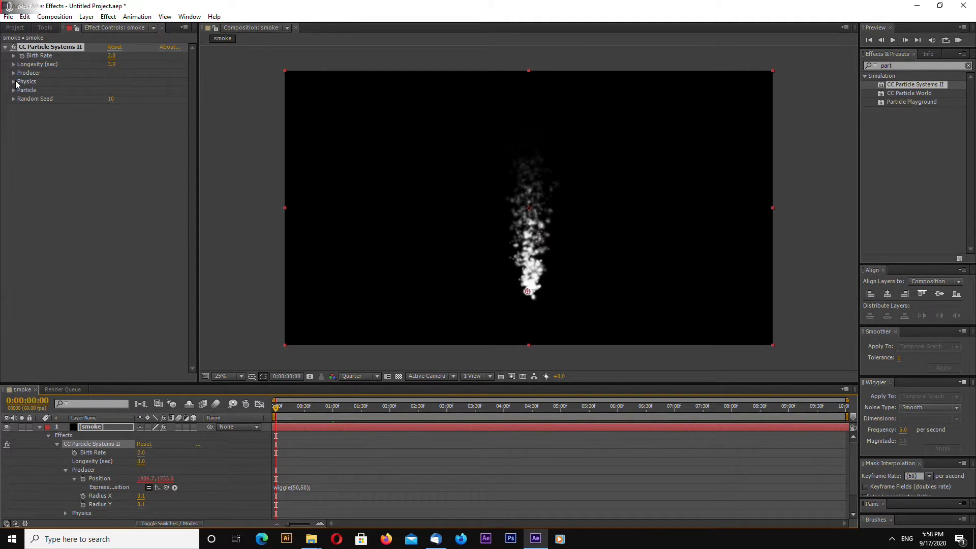
- Add wiggle expressions to Velocity, Inherit Velocity, Gravity, Resistance and Extra under Physics
click(13, 81)
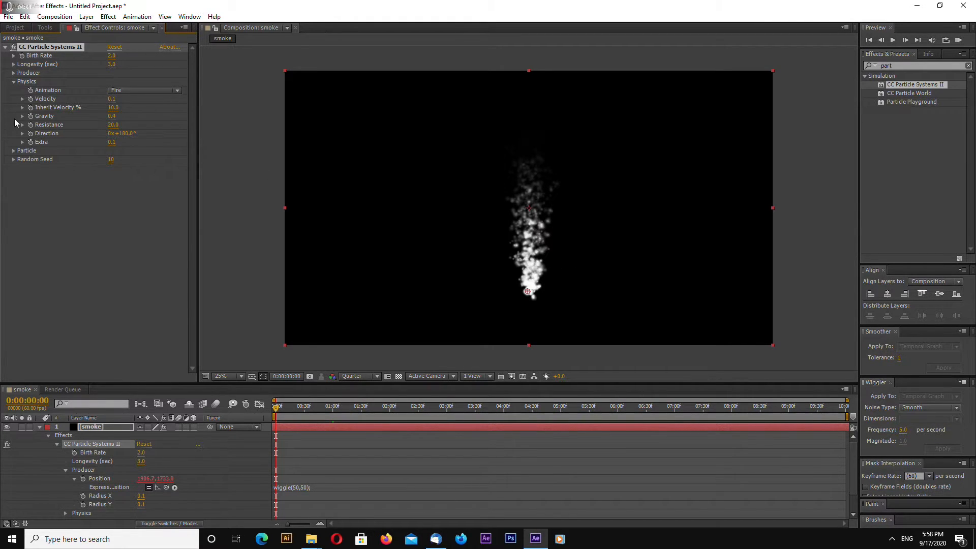
mouse_move(37, 142)
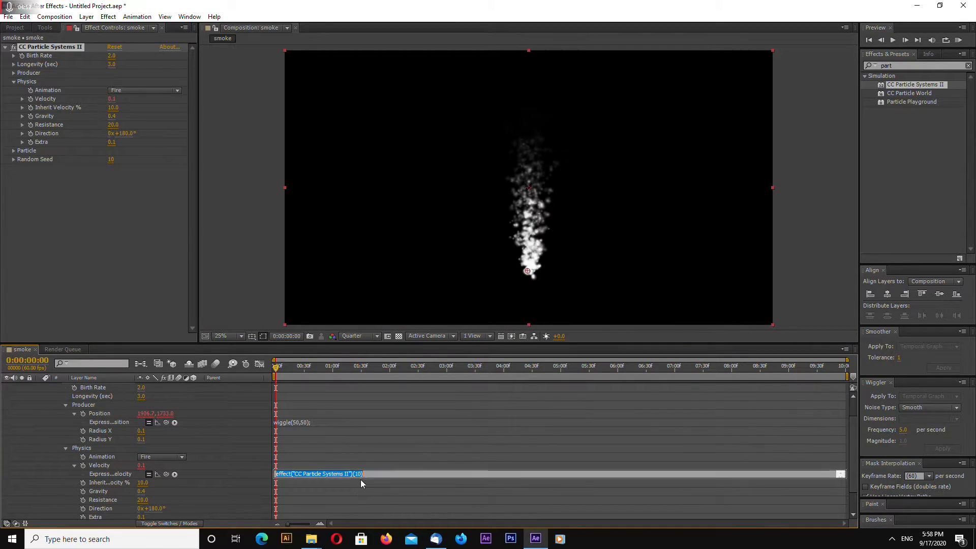
mouse_move(467, 472)
text(wiggle)
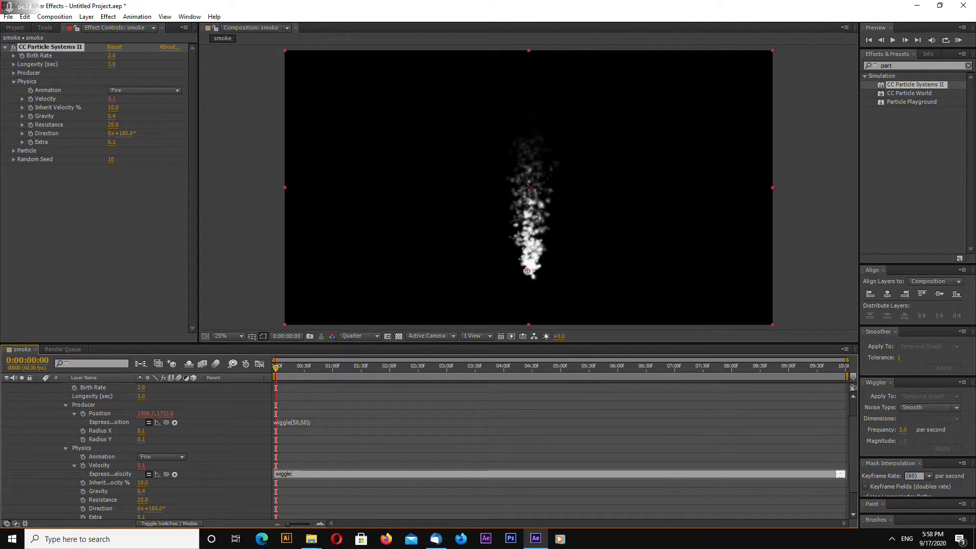
text(())
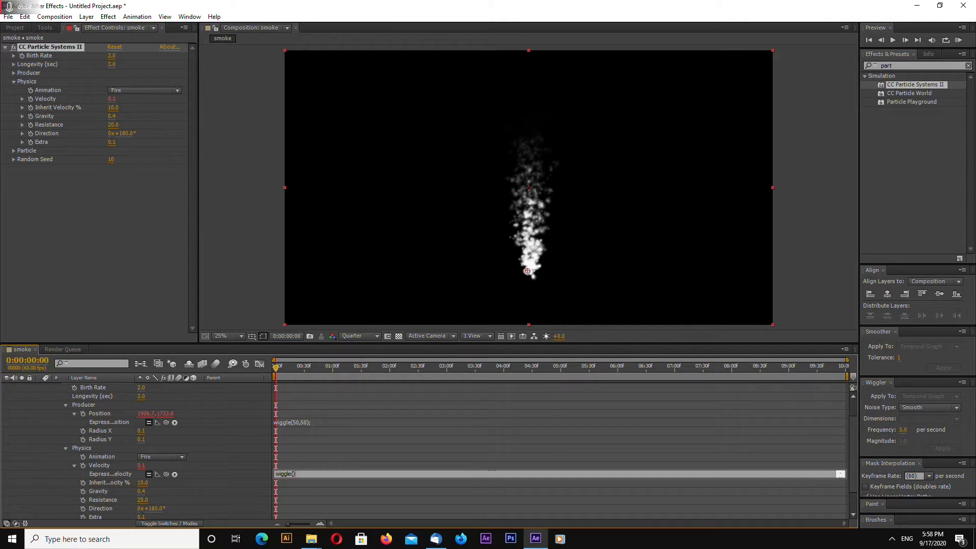
text(;)
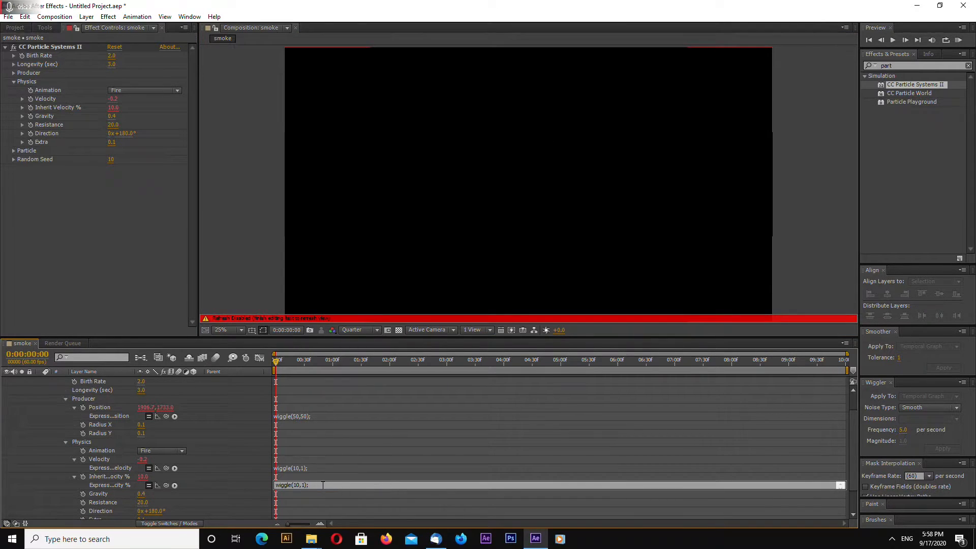
double_click(288, 485)
text(wiggle(10,30);)
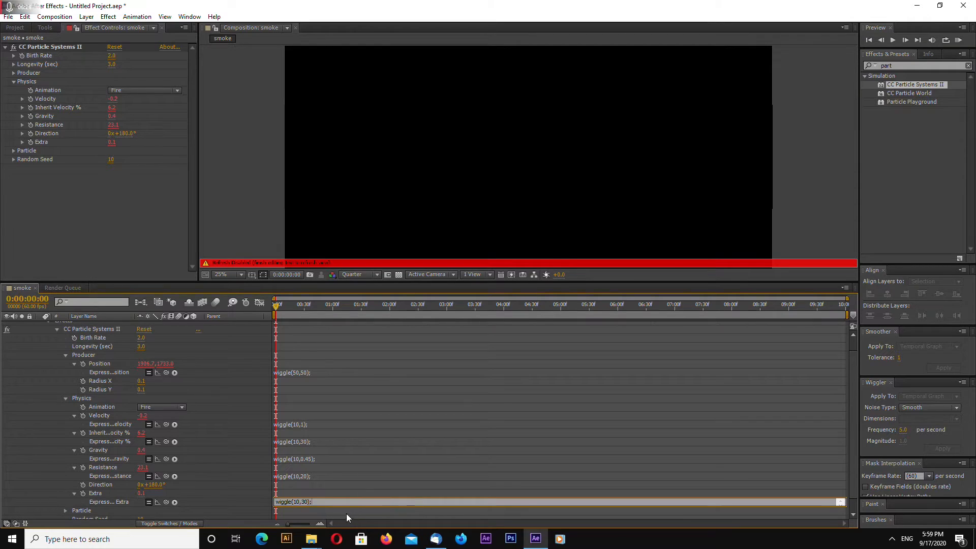
double_click(284, 501)
text(5,0.5)
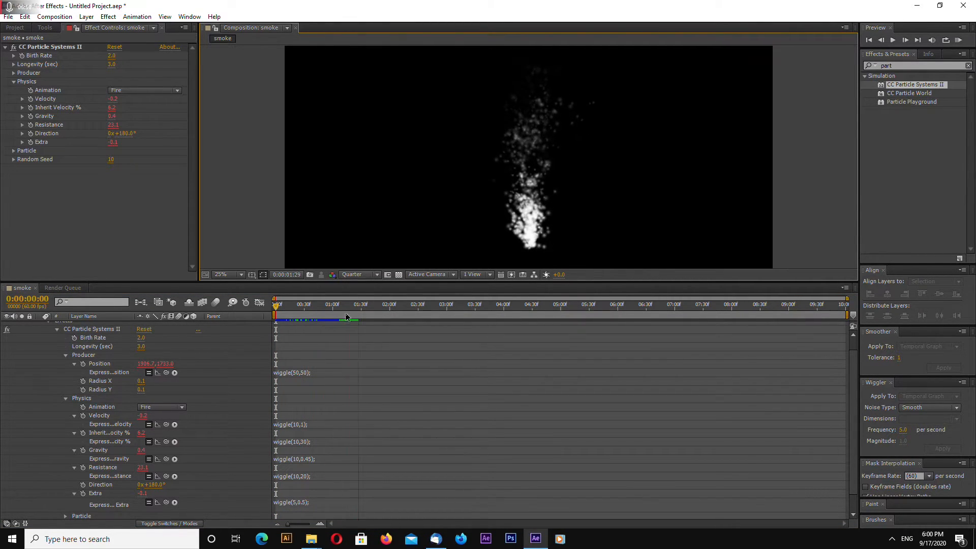
- Play back and scrub the first seconds of the wiggling plume, then fold away the Physics group
click(417, 304)
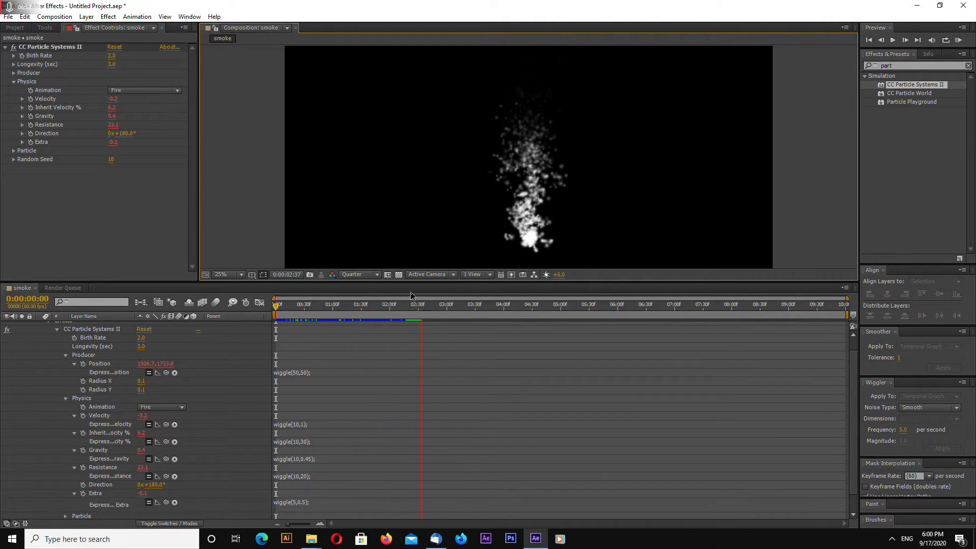
click(420, 304)
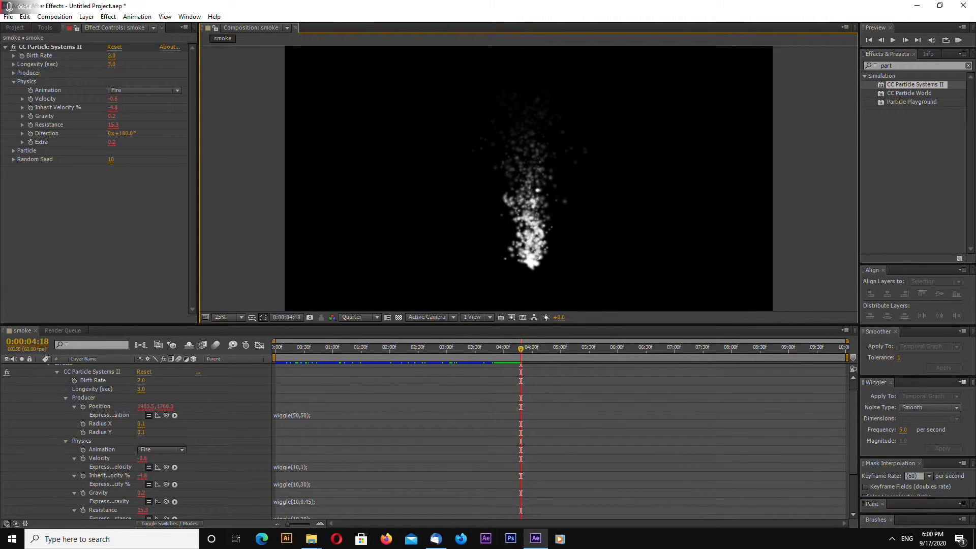
drag(520, 346, 428, 347)
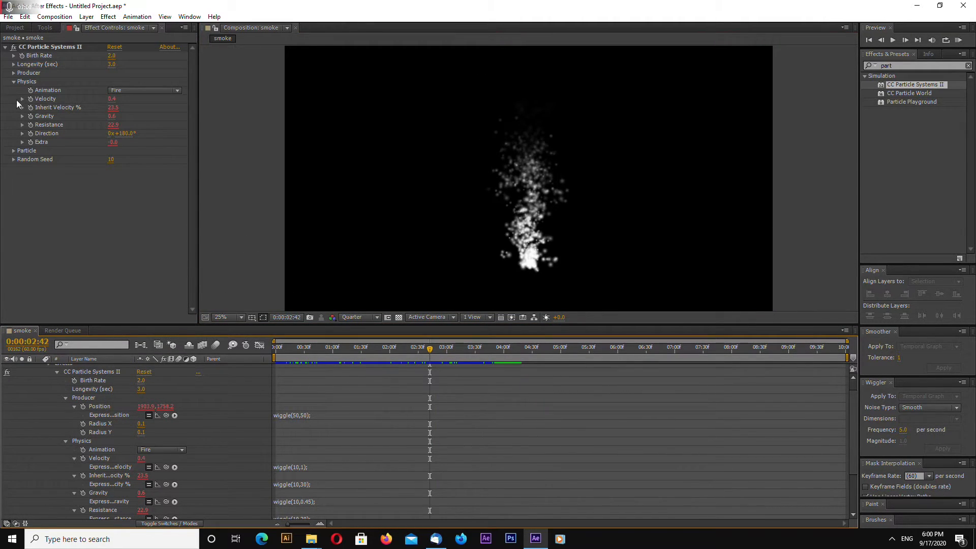
click(13, 89)
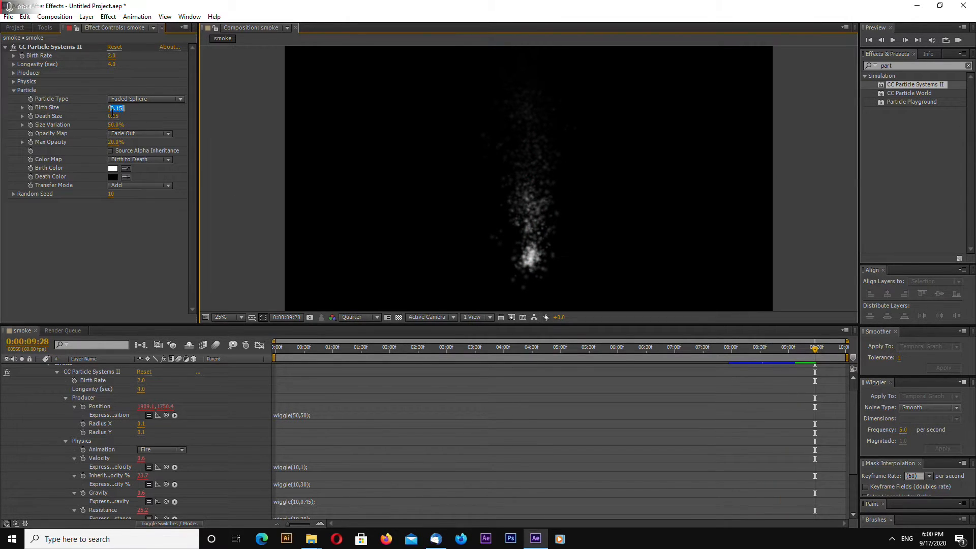
- Adjust particle longevity and birth size, then check the plume at a later frame
text(0.5)
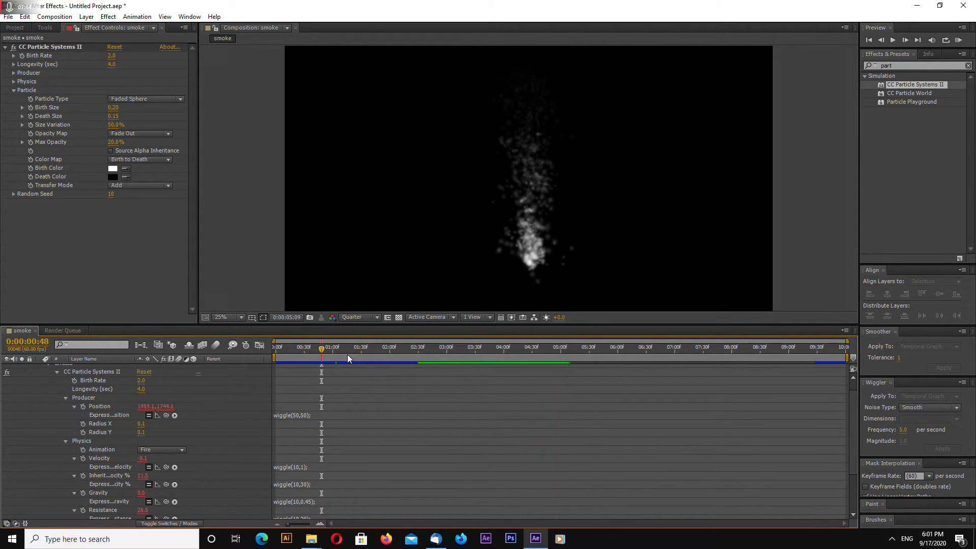
click(8, 17)
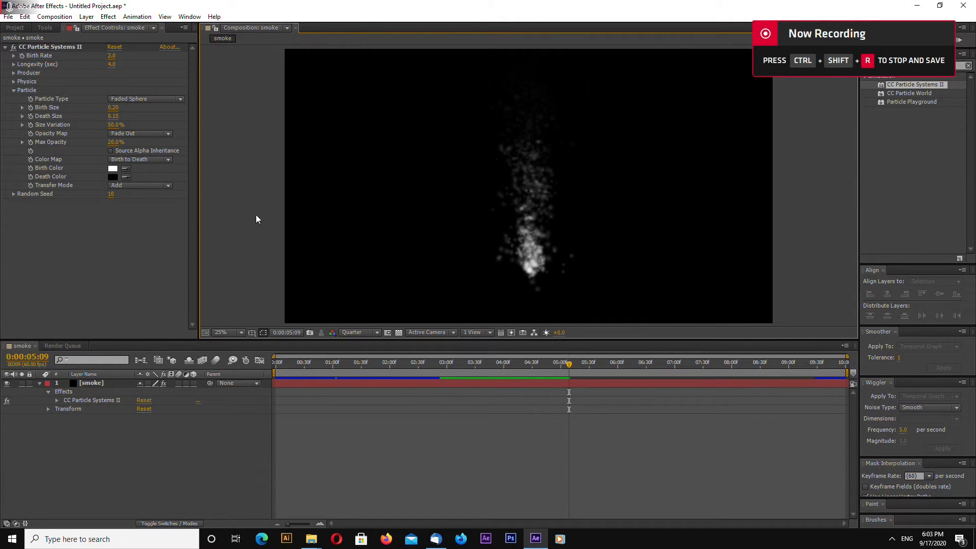
- Set Transfer Mode Screen, Death Size 0.55, Max Opacity 7.0 and swap the birth and death colours
click(140, 185)
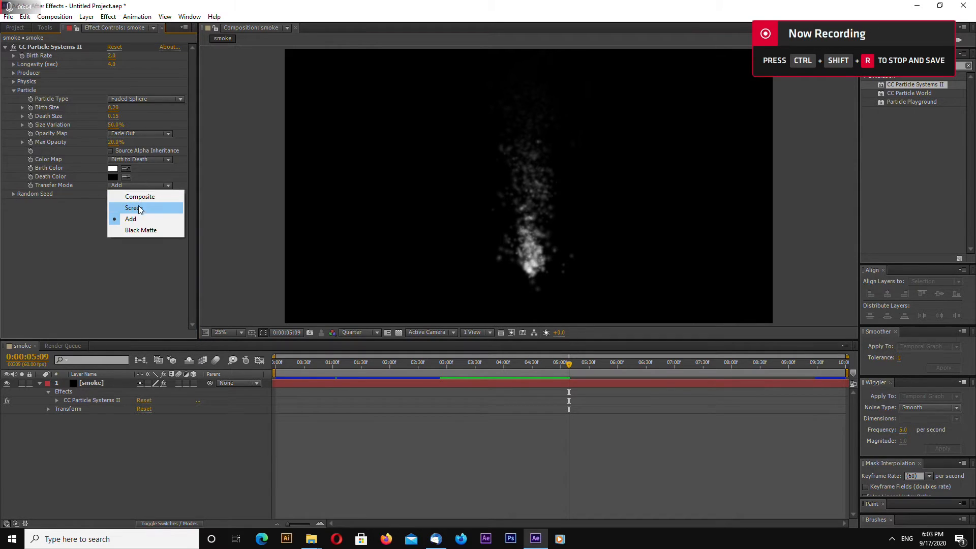
click(133, 207)
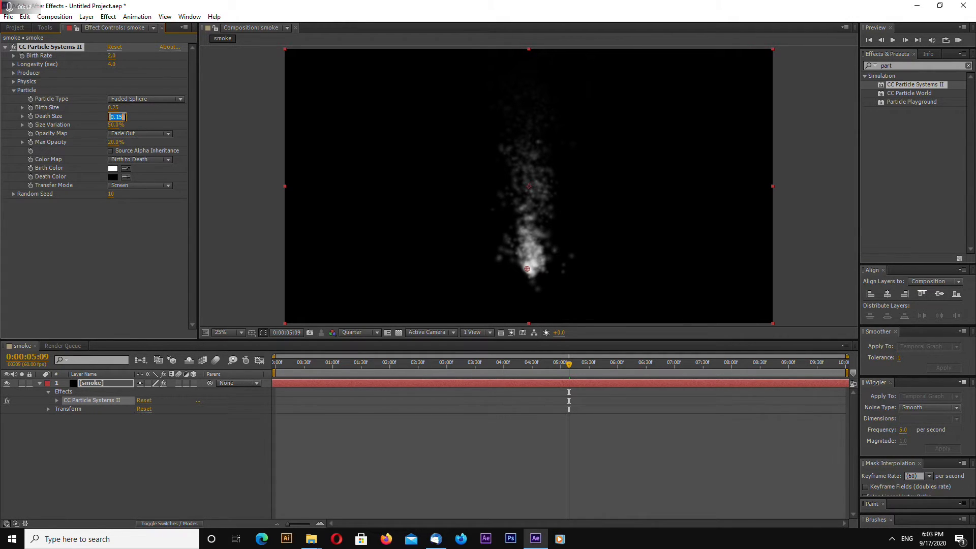
text(0.55)
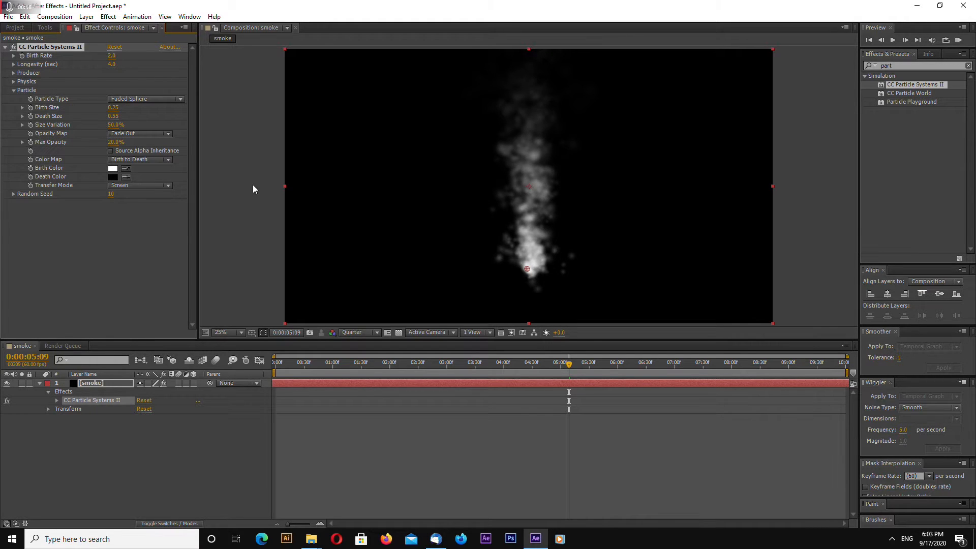
double_click(116, 143)
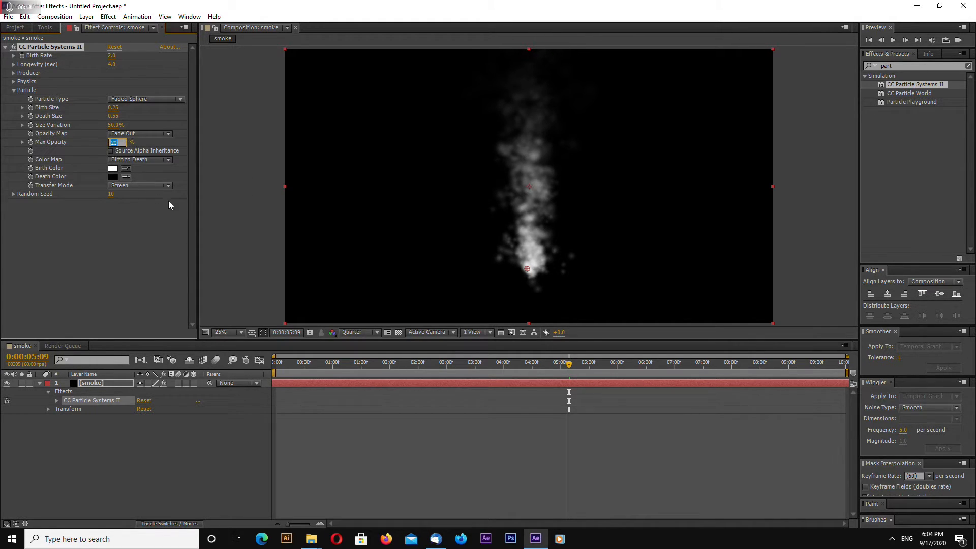
text(7.0%)
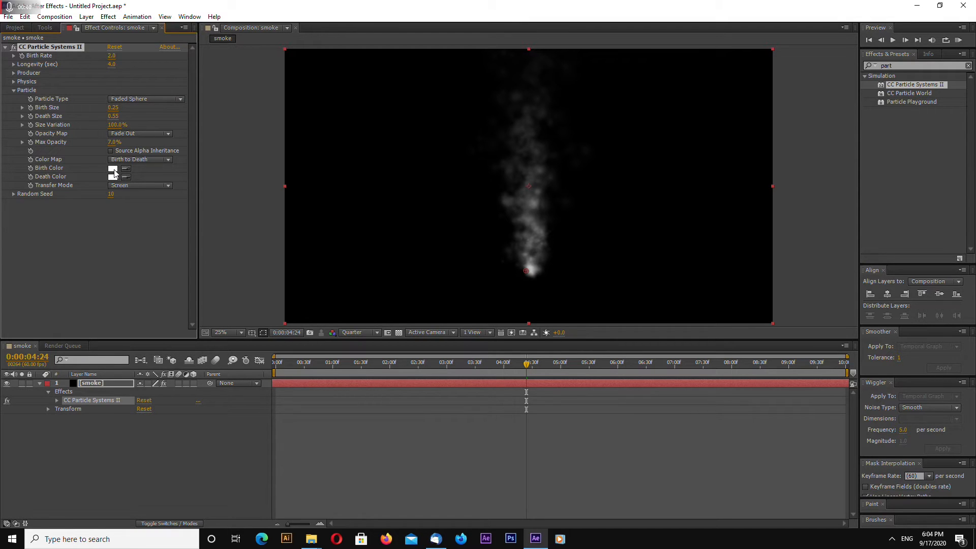
click(112, 168)
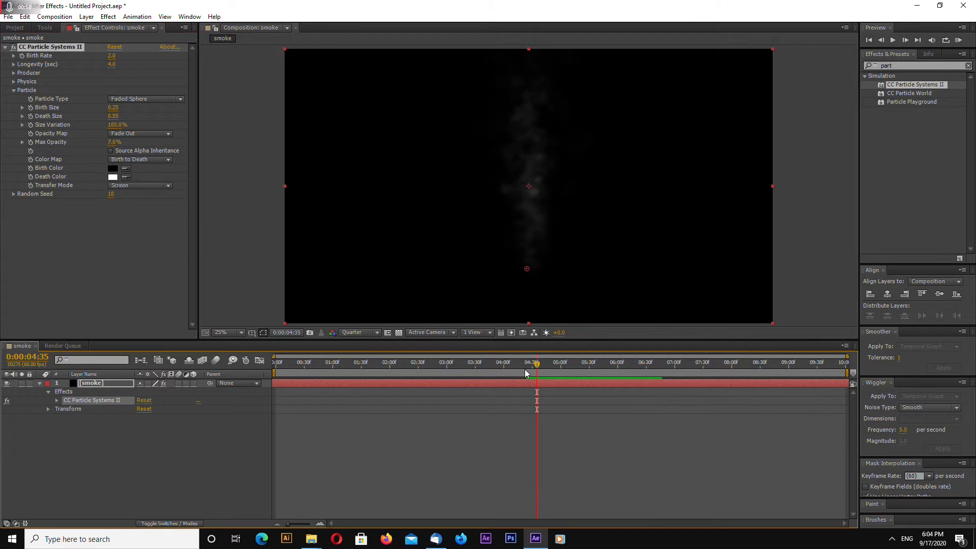
- Scrub the smoke preview and reduce particle longevity to 3.5, then collapse the particle settings
drag(536, 362, 543, 362)
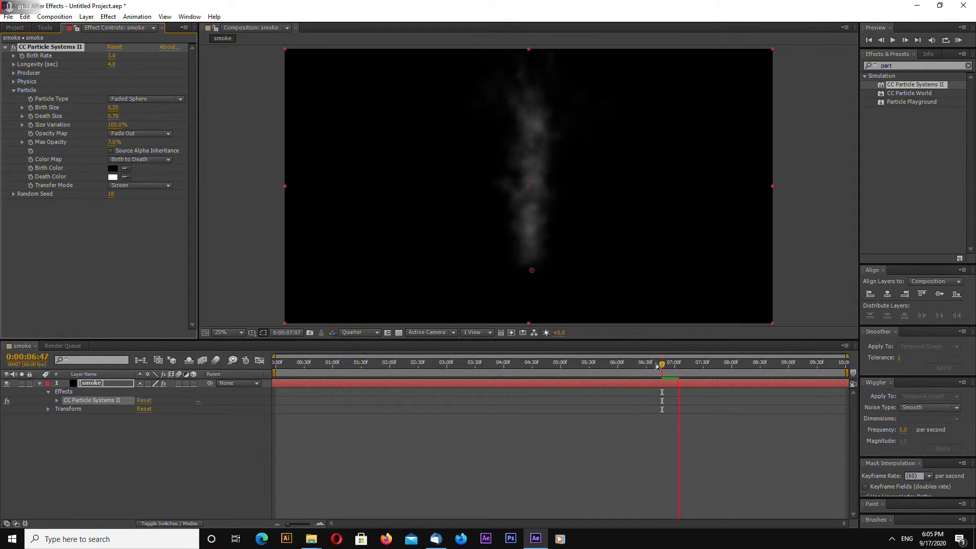
drag(662, 362, 706, 362)
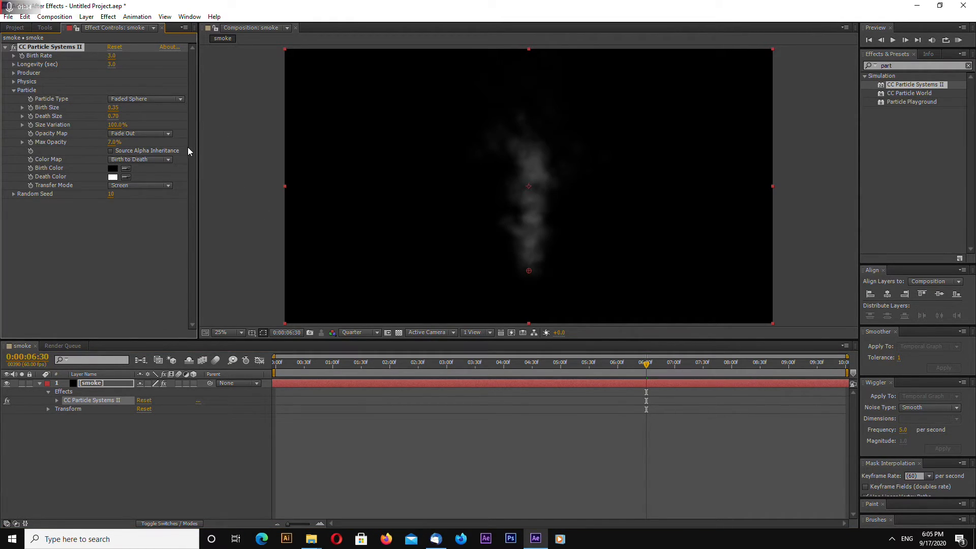
click(665, 362)
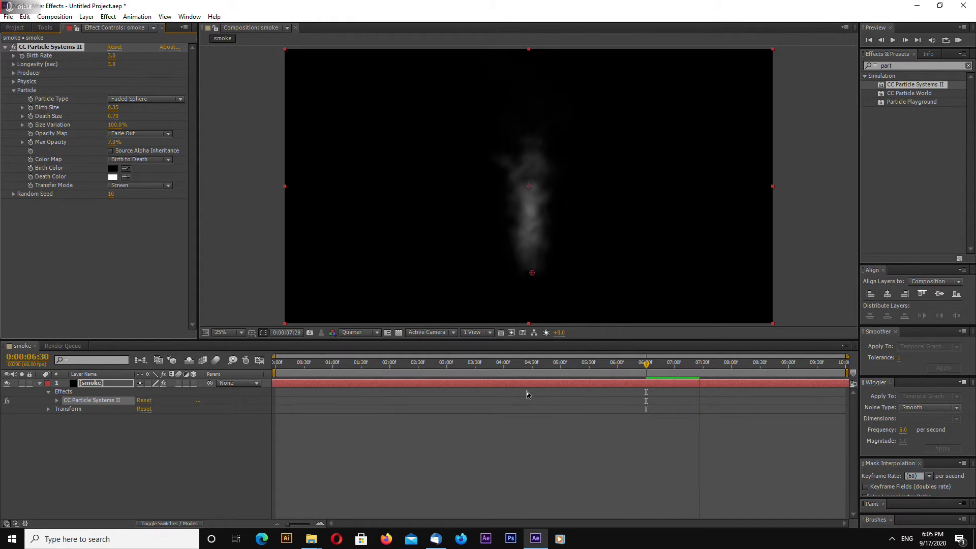
click(475, 362)
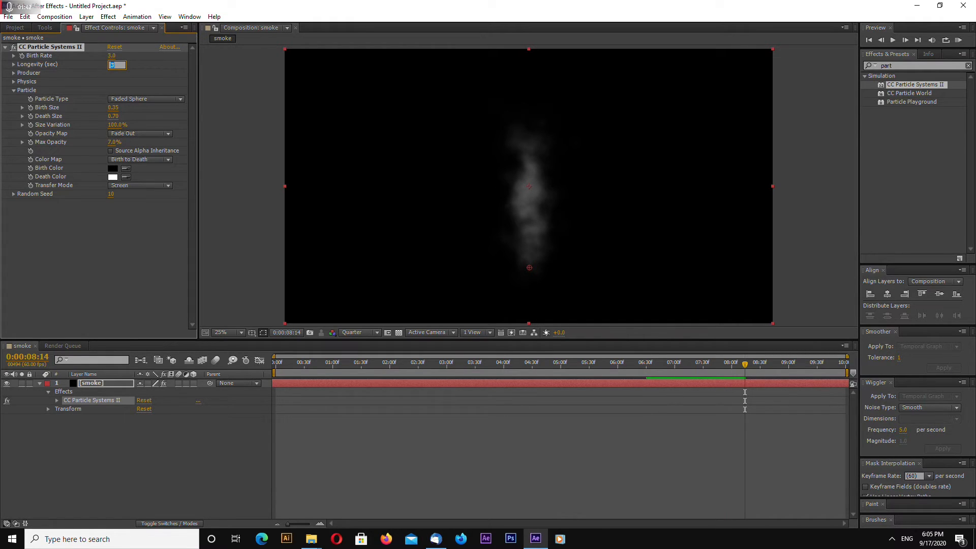
text(3.5)
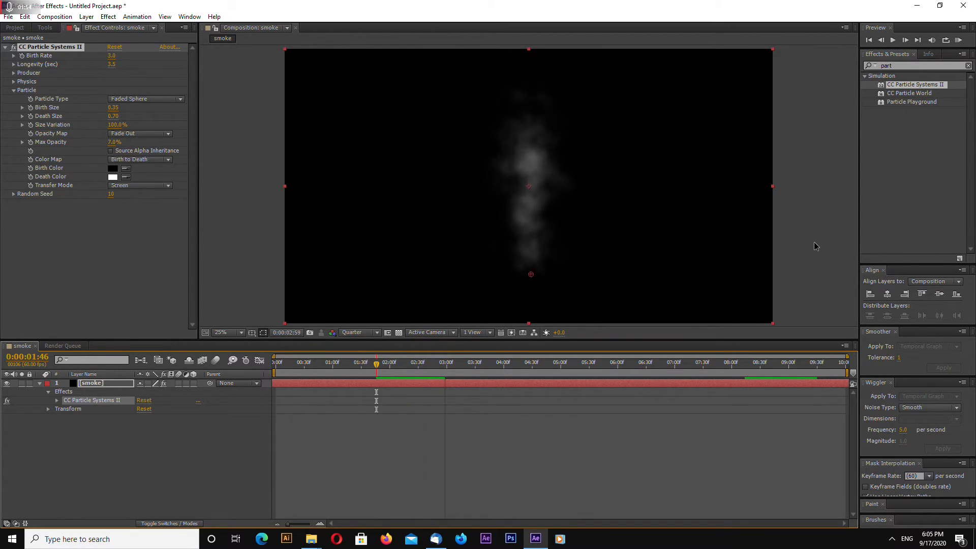
click(380, 362)
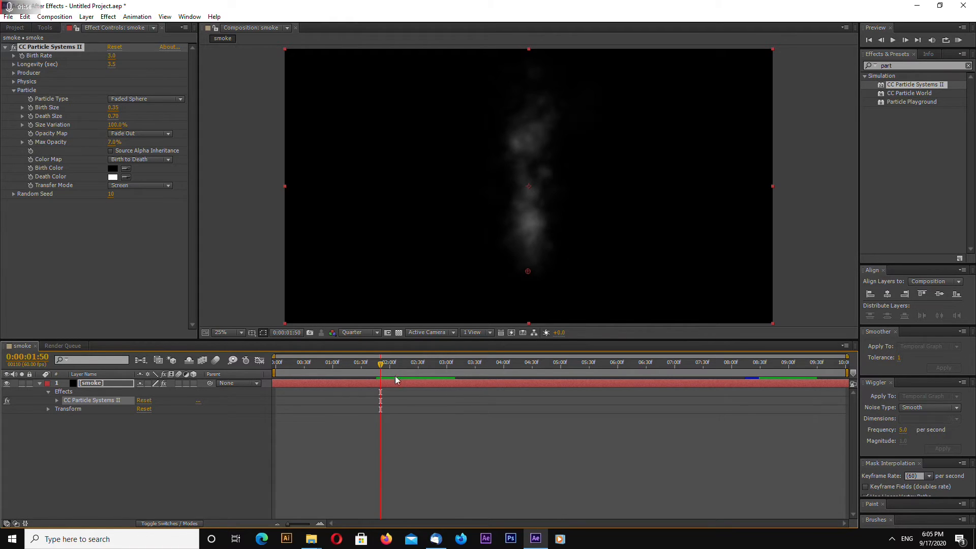
click(6, 47)
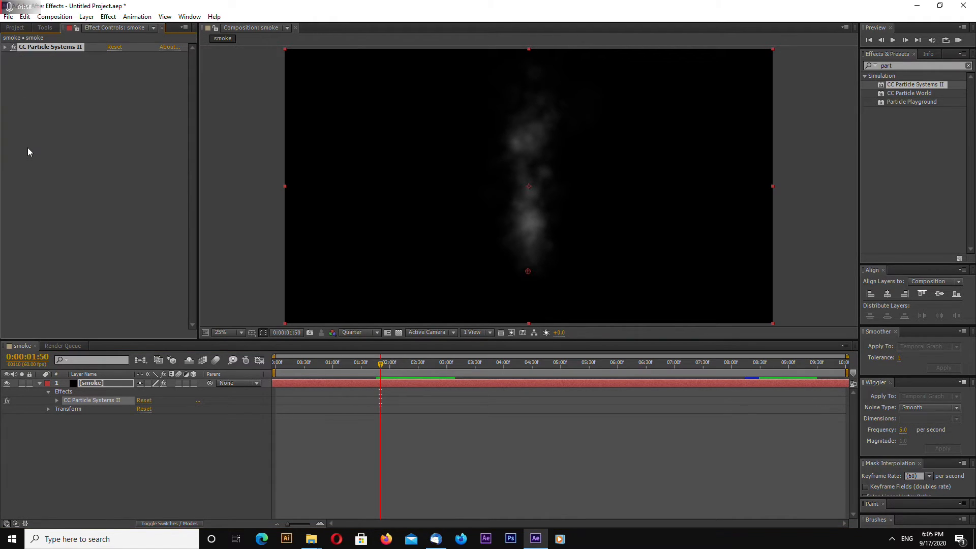
- Set the particle Opacity Map to Fade In and Out
click(5, 46)
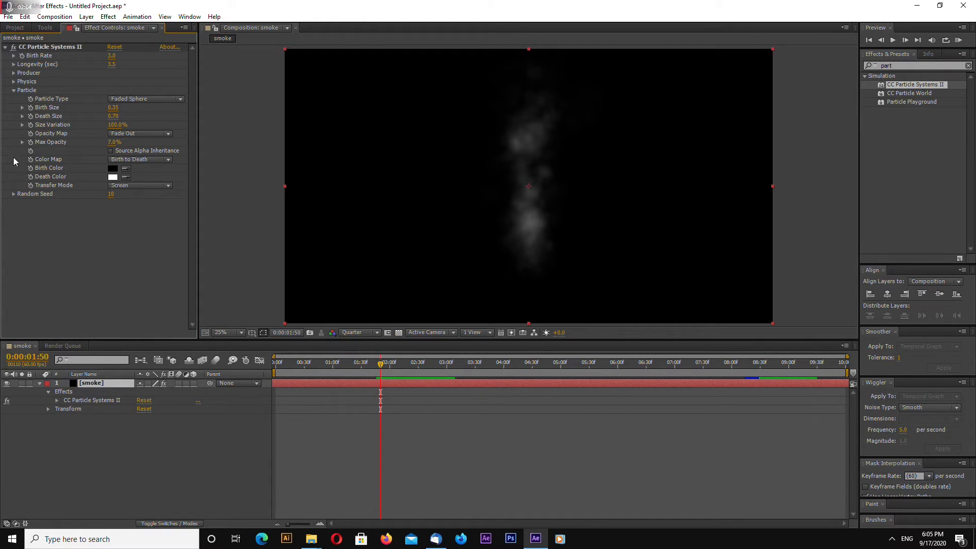
click(140, 133)
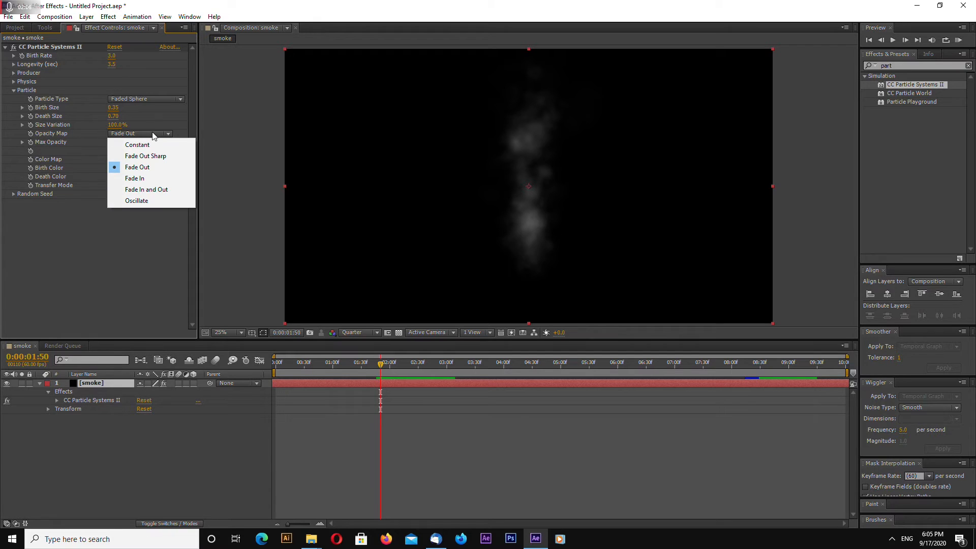
click(137, 167)
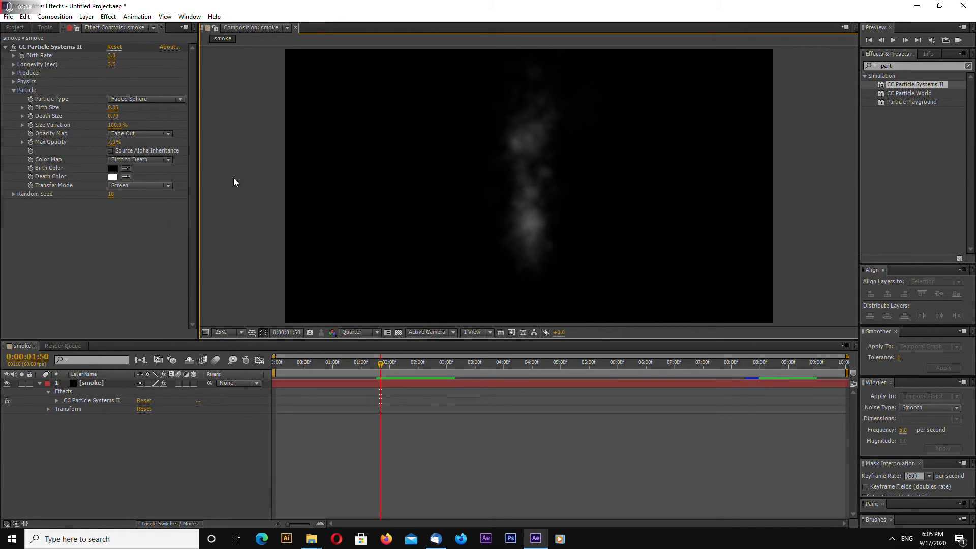
click(139, 133)
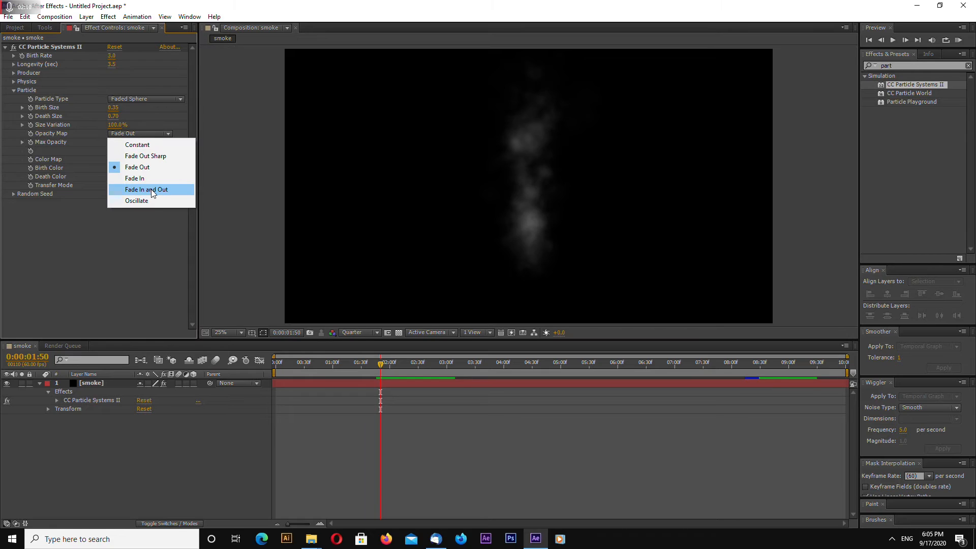
click(147, 189)
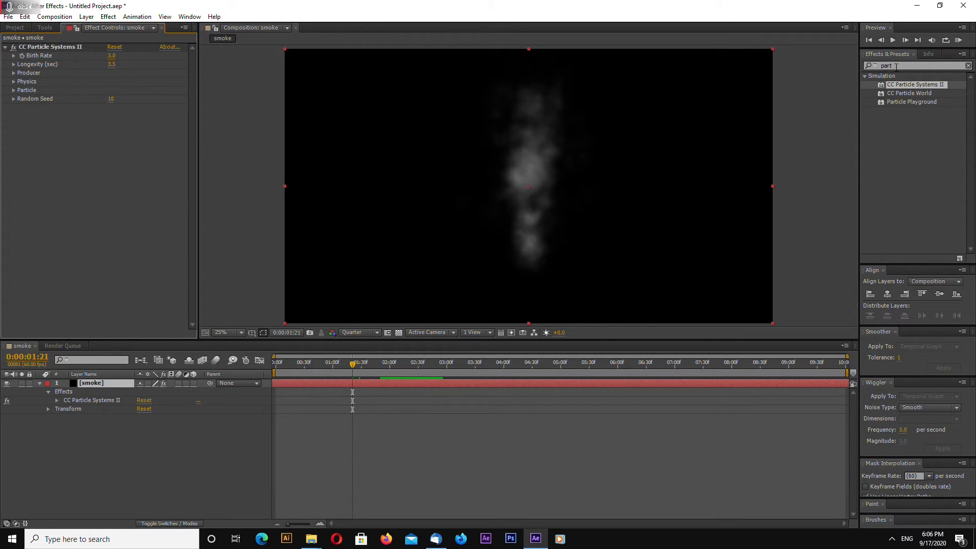
- Search 'turbul' in Effects & Presets to find Turbulent Displace for the smoke layer
text(turbulen)
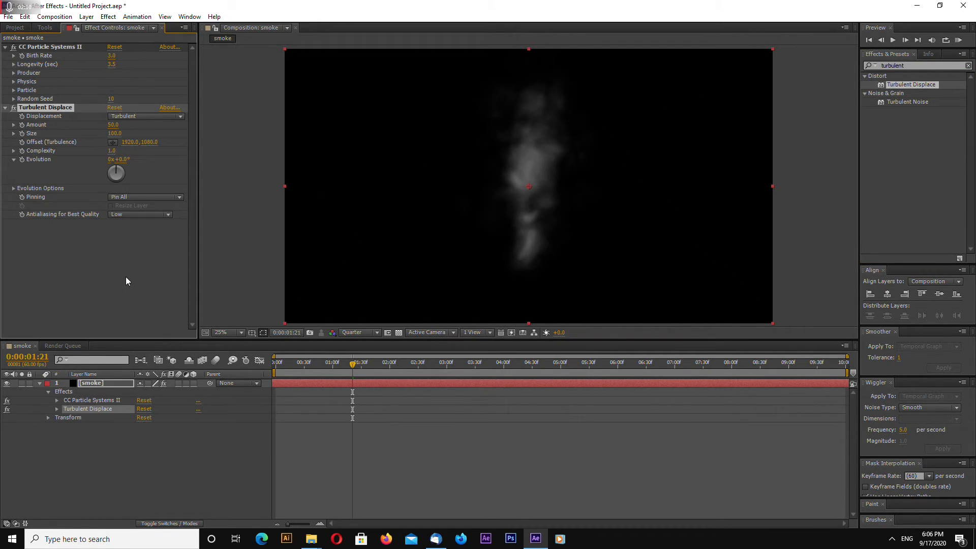
mouse_move(136, 250)
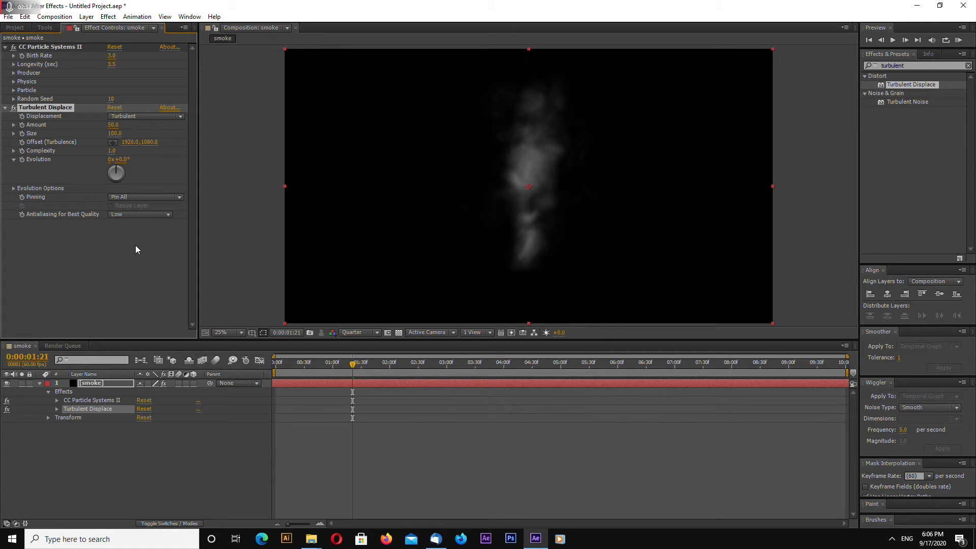
mouse_move(166, 182)
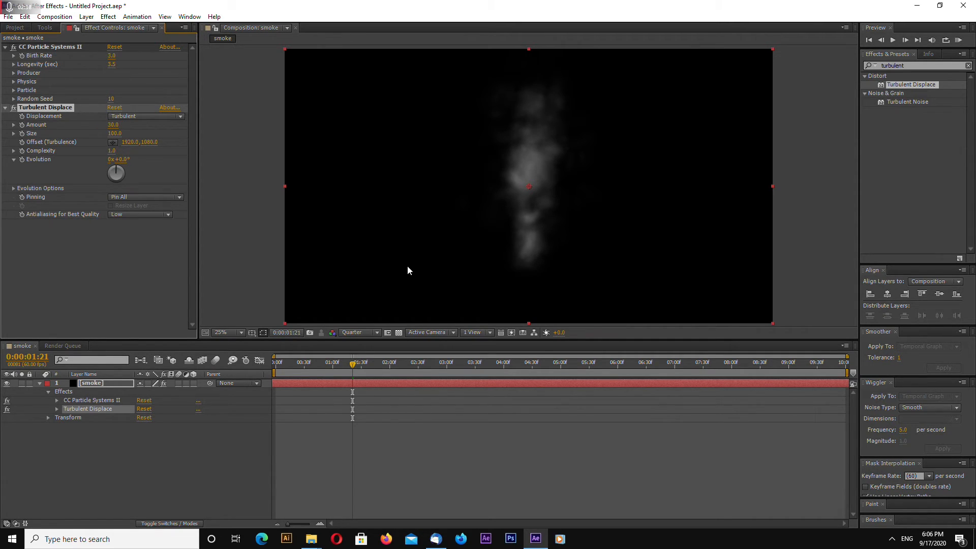
mouse_move(293, 188)
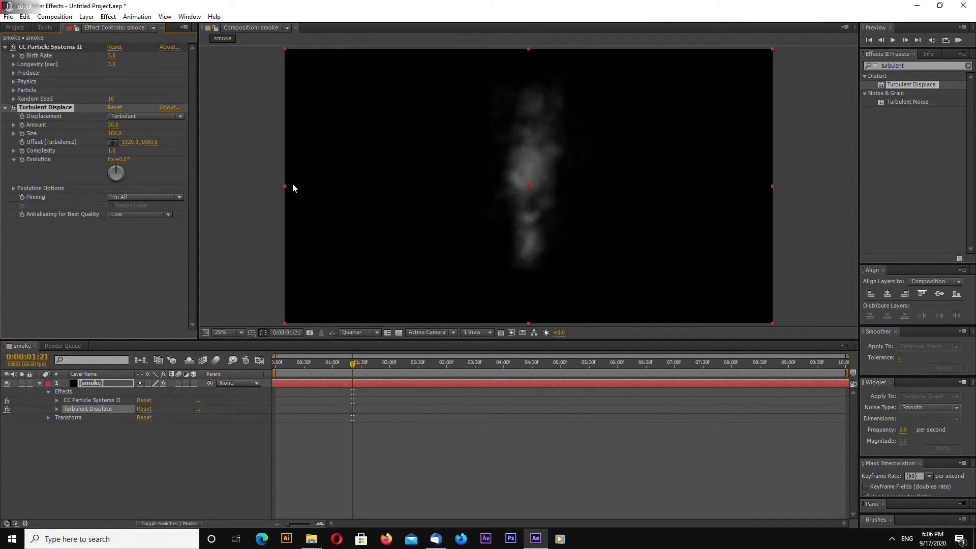
- Drive Turbulent Displace Amount with wiggle(10,30), Offset with time*[0,-250], and Evolution with a time expression
click(114, 133)
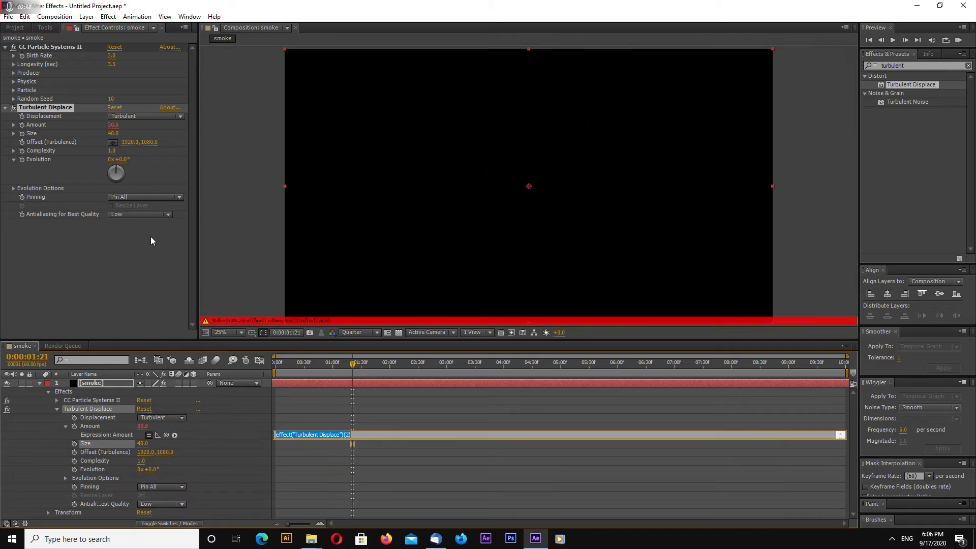
mouse_move(174, 244)
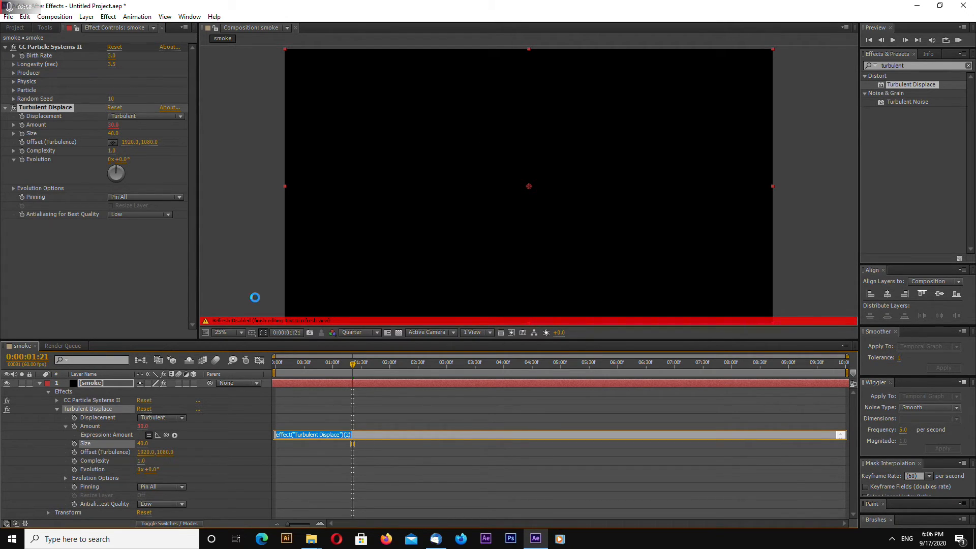
text(wiggle(10,30);)
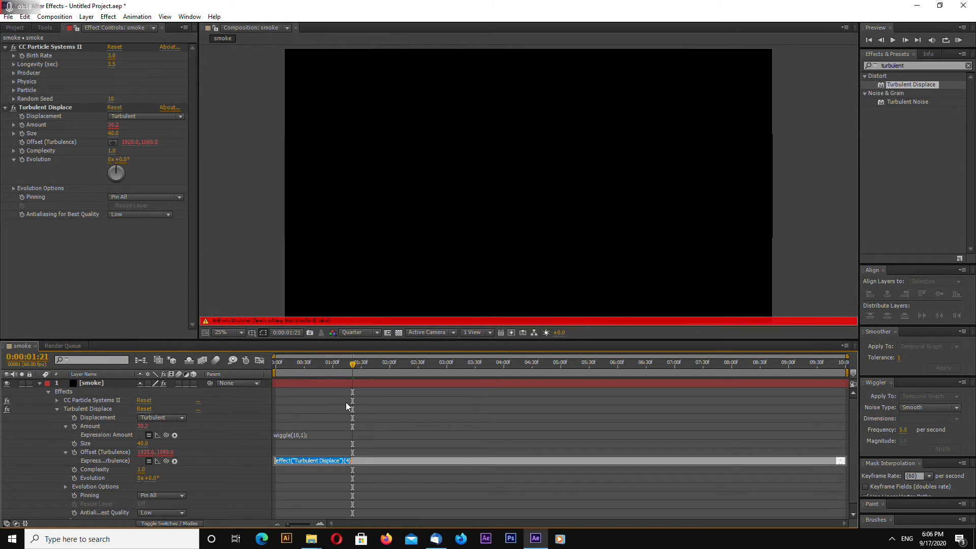
text(time*)
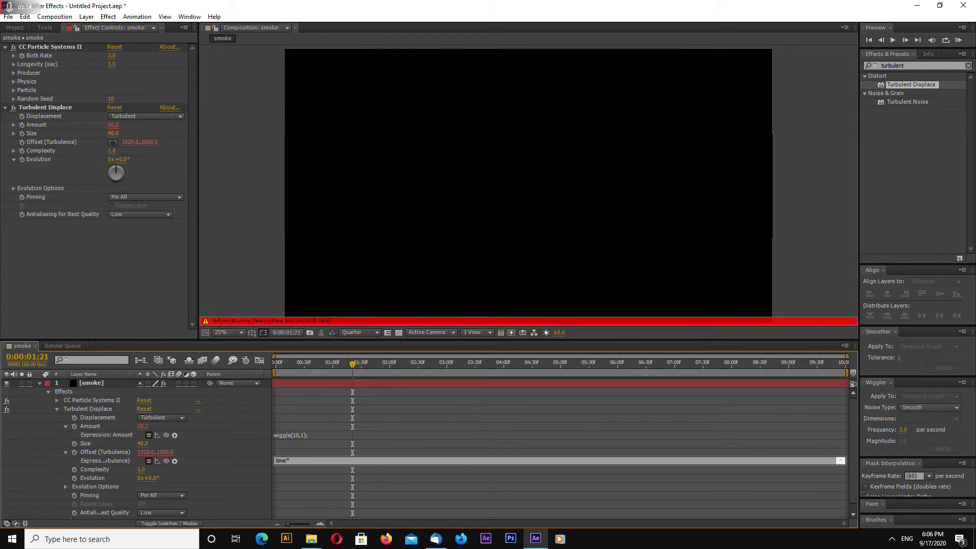
mouse_move(367, 431)
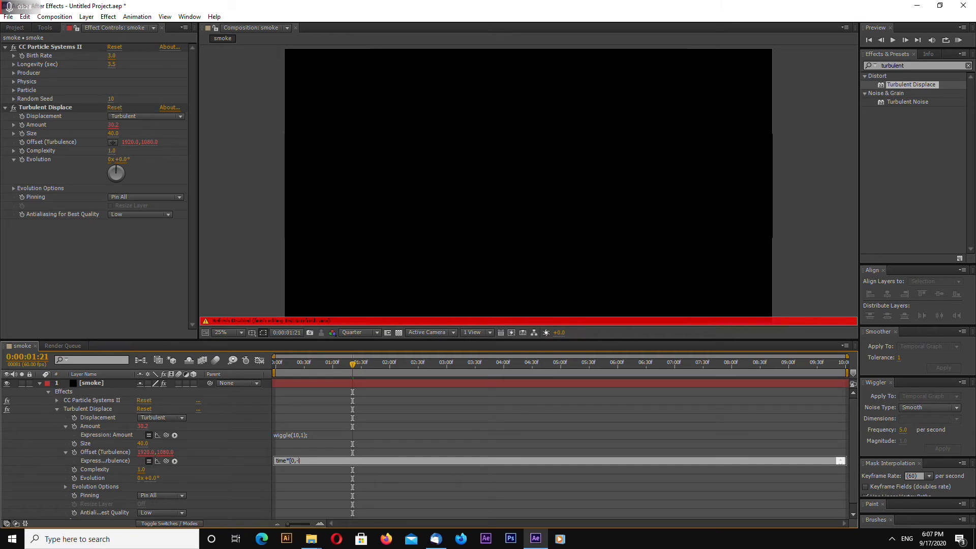
text(250])
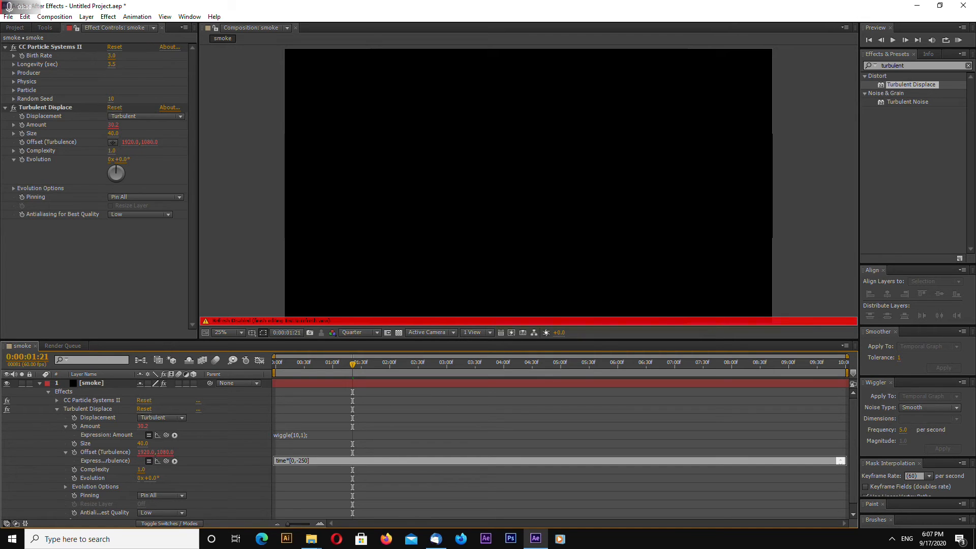
mouse_move(318, 487)
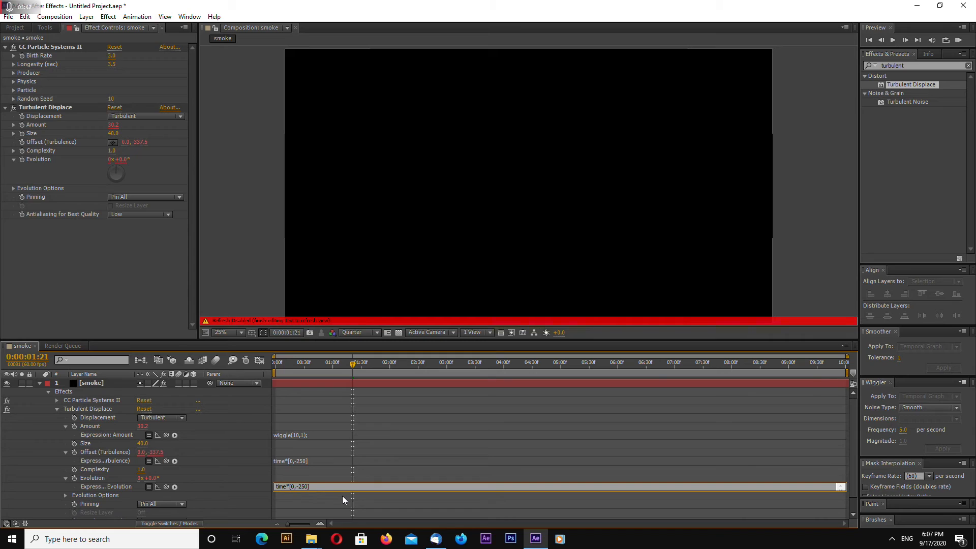
double_click(298, 486)
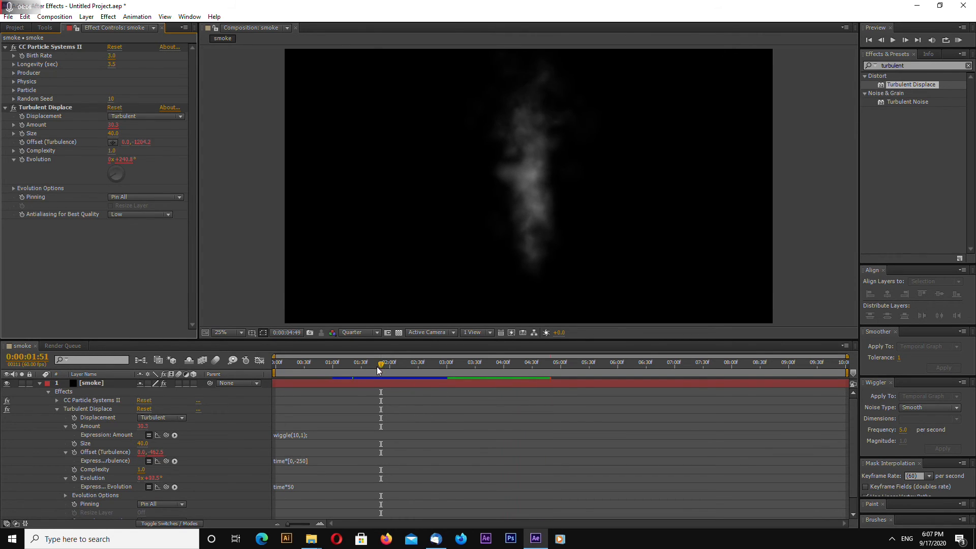
- Set the duplicated Turbulent Displace 2 Size to 60
click(373, 361)
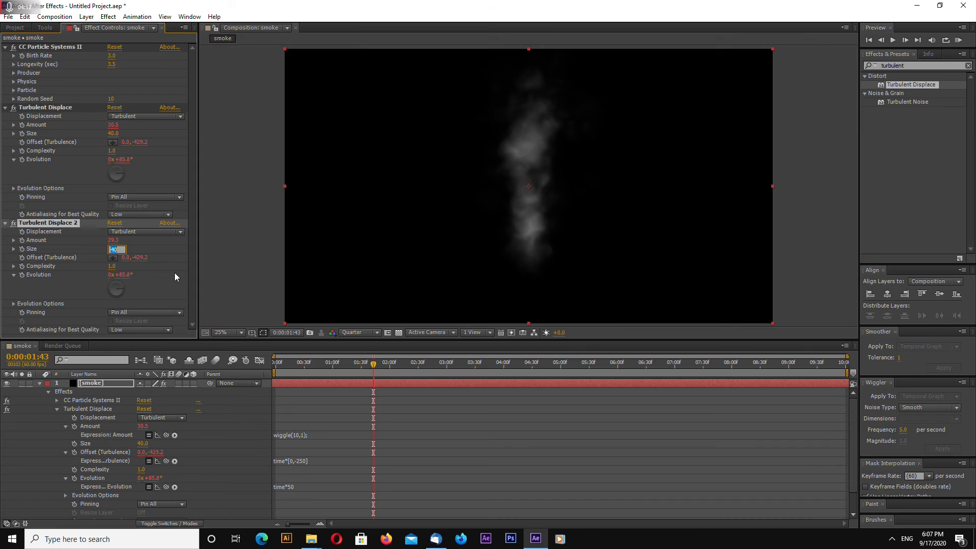
text(6)
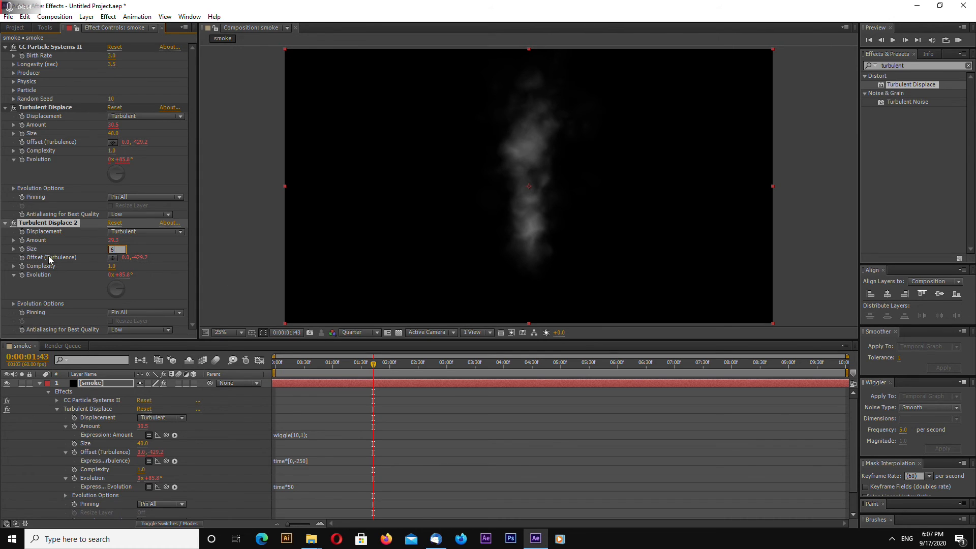
text(60.0)
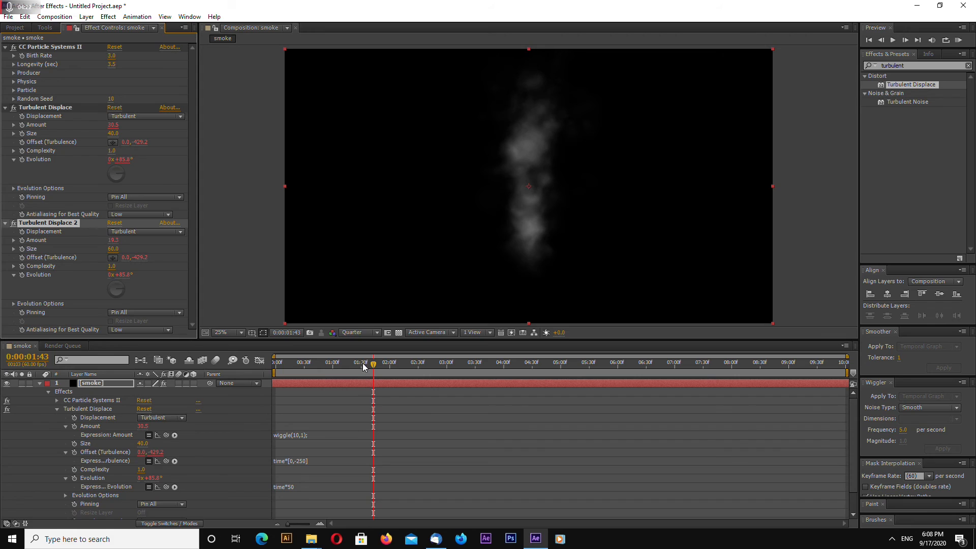
mouse_move(297, 475)
text(4)
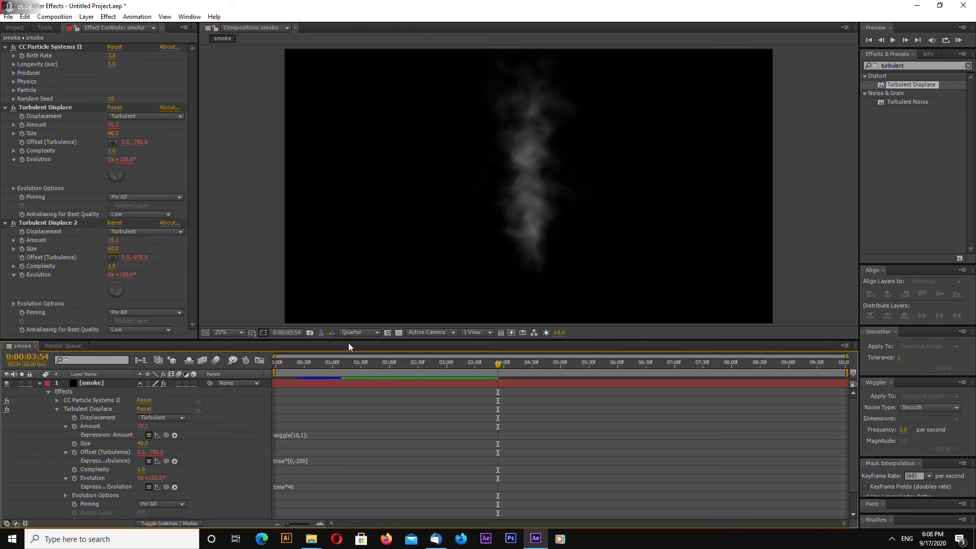
mouse_move(341, 350)
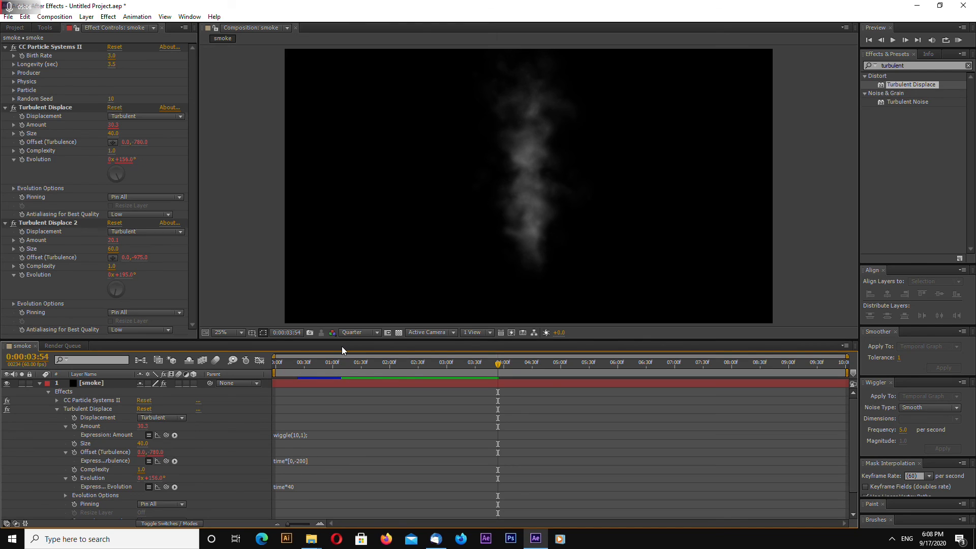